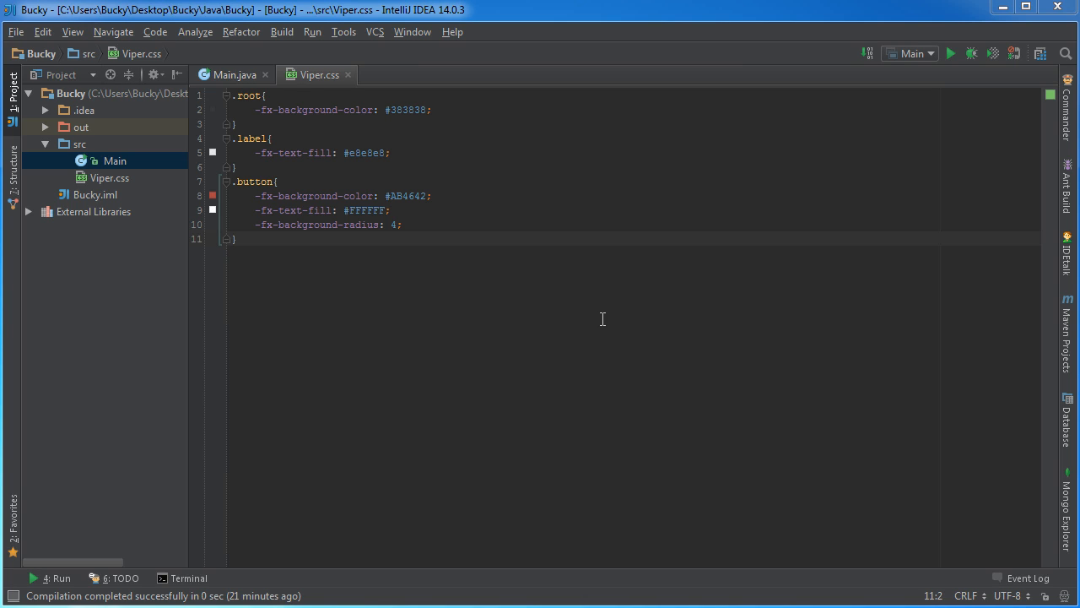
mouse_move(601, 324)
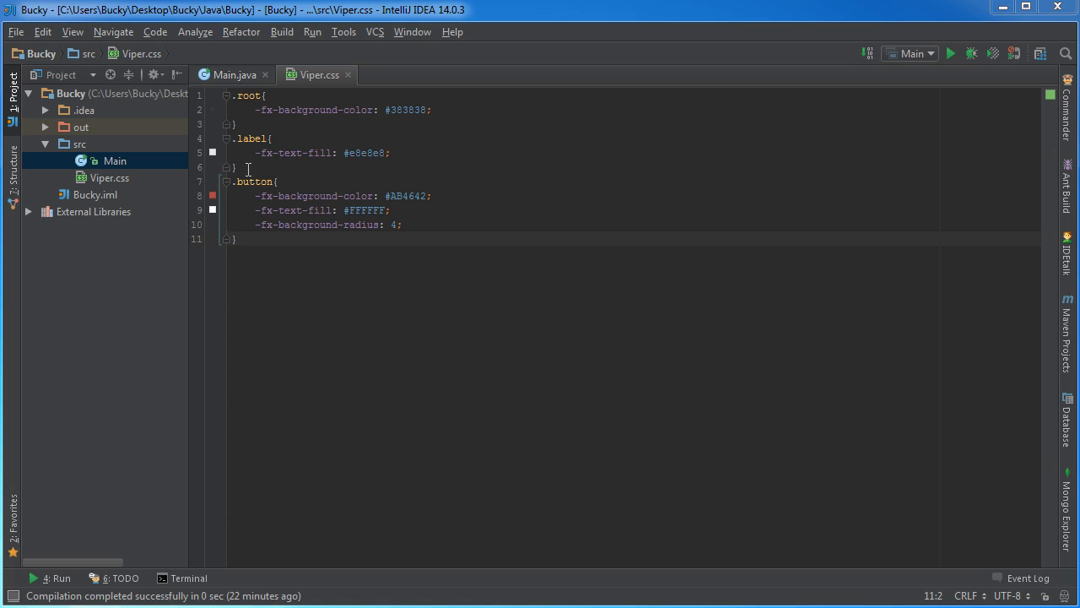
- Review the button rule in Viper.css, then locate the Button declaration in Main.java's login code
drag(234, 138, 235, 167)
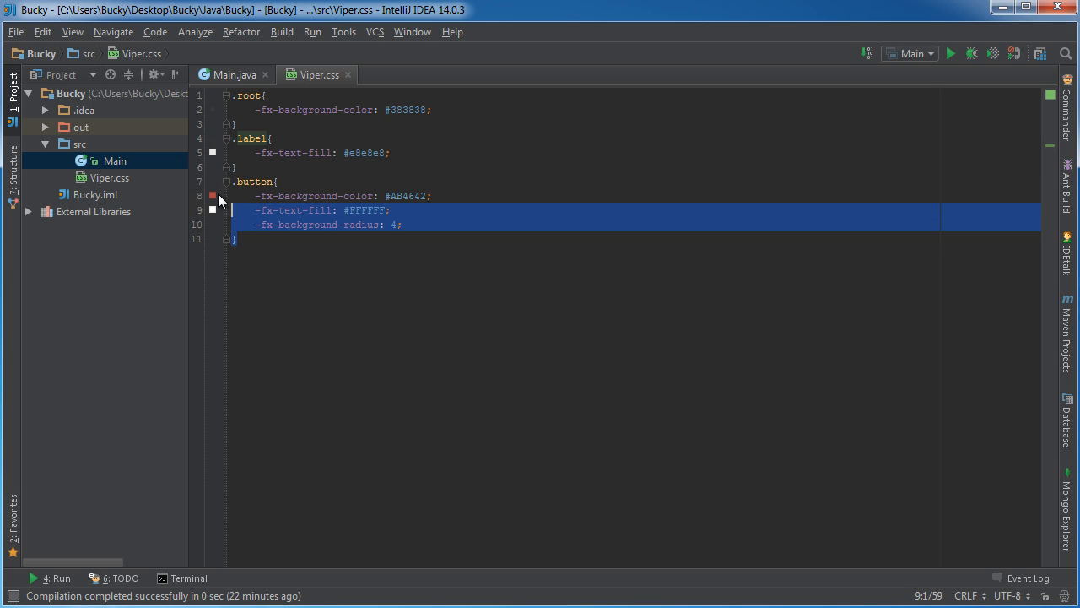
click(287, 167)
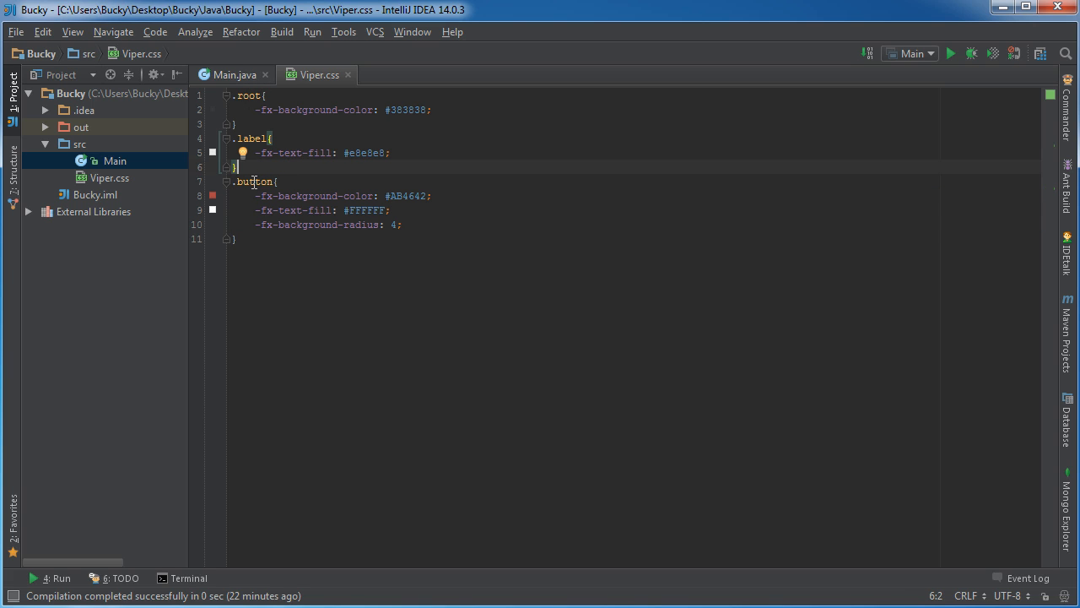
click(228, 74)
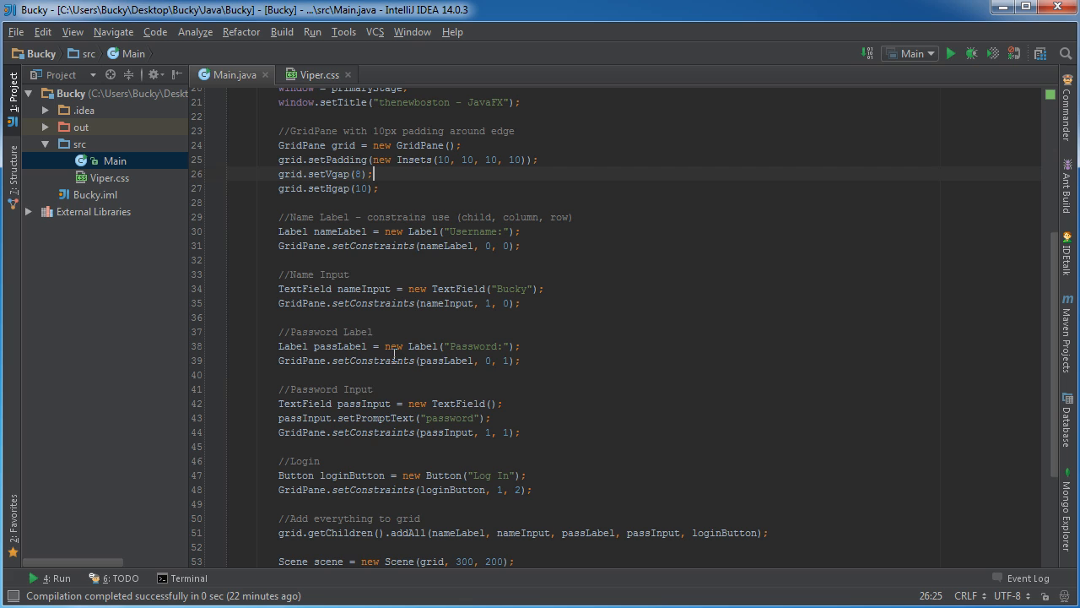
scroll(down, 3)
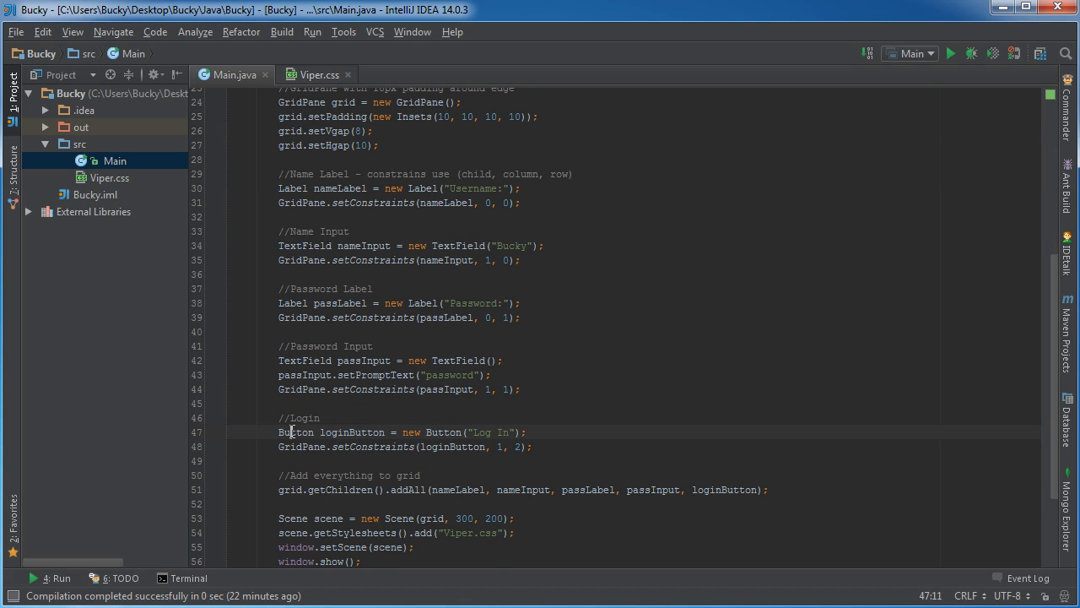
double_click(297, 432)
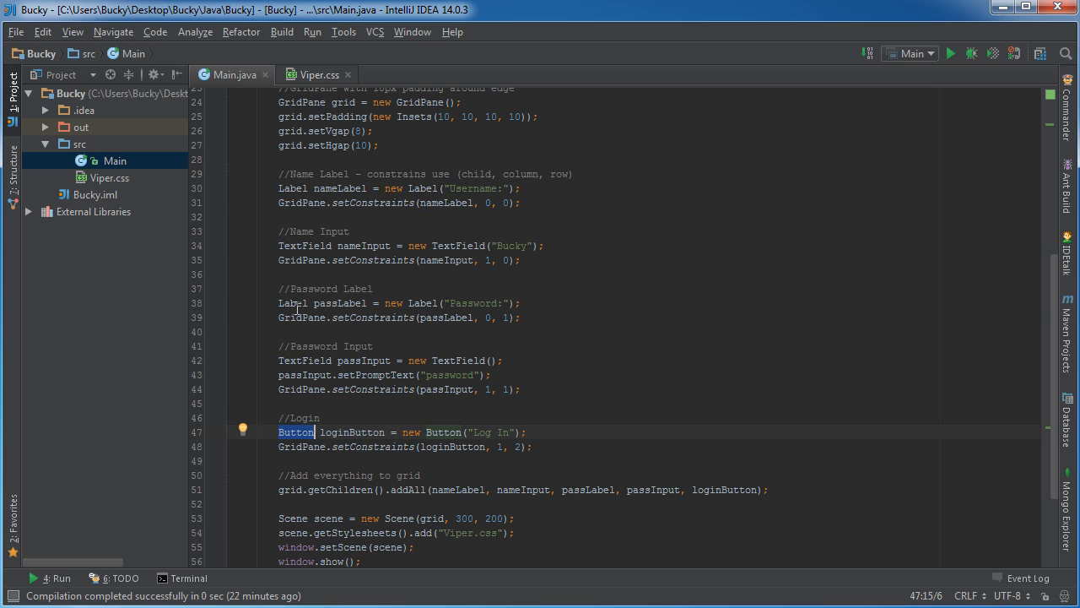
click(318, 74)
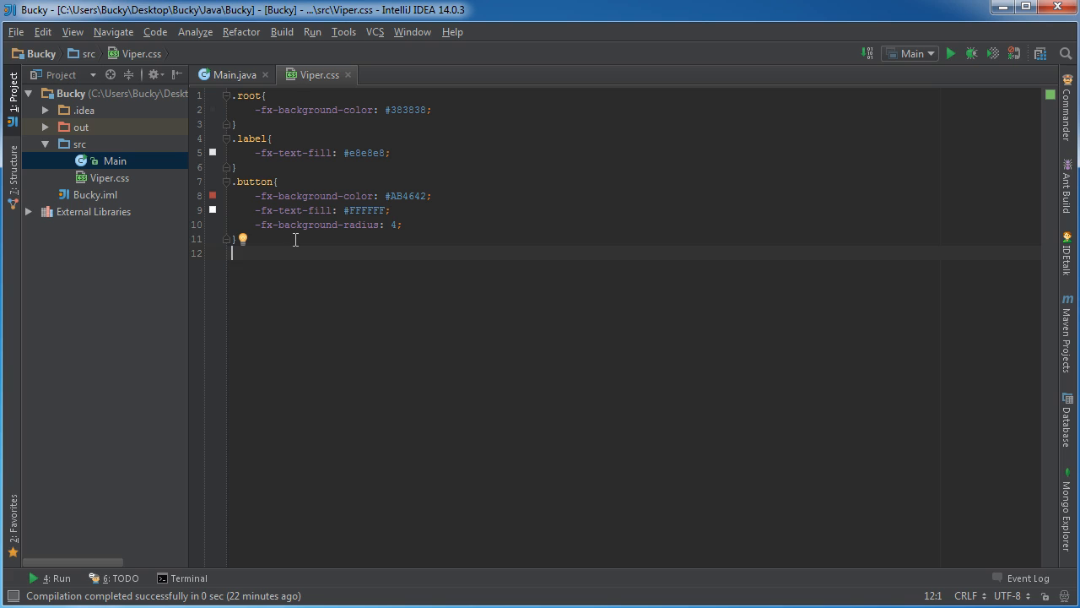
mouse_move(250, 221)
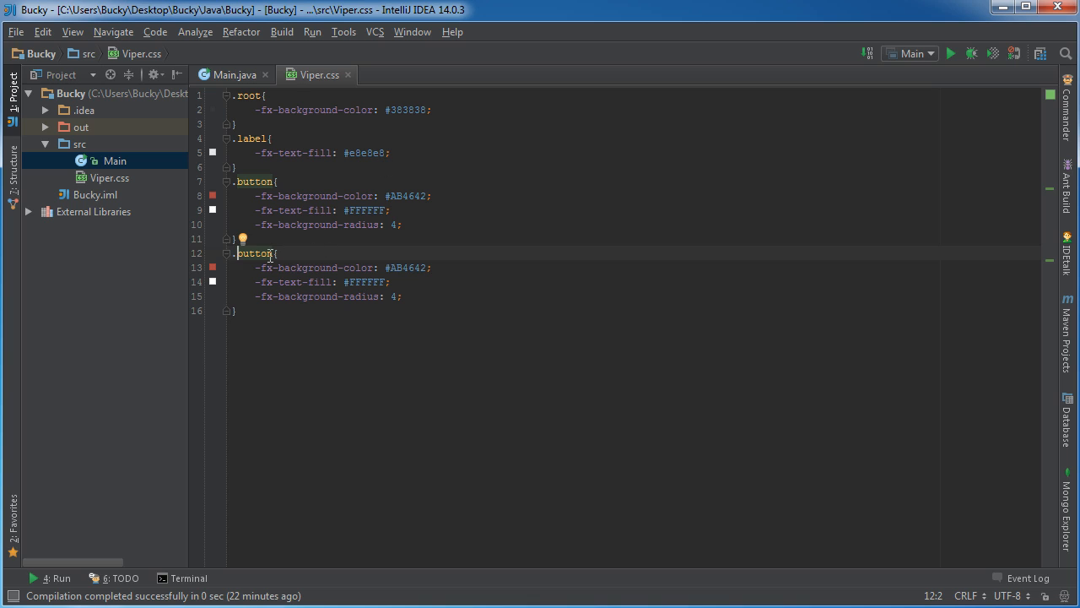
- Rename the duplicated button rule's selector to .button-blue
text(-)
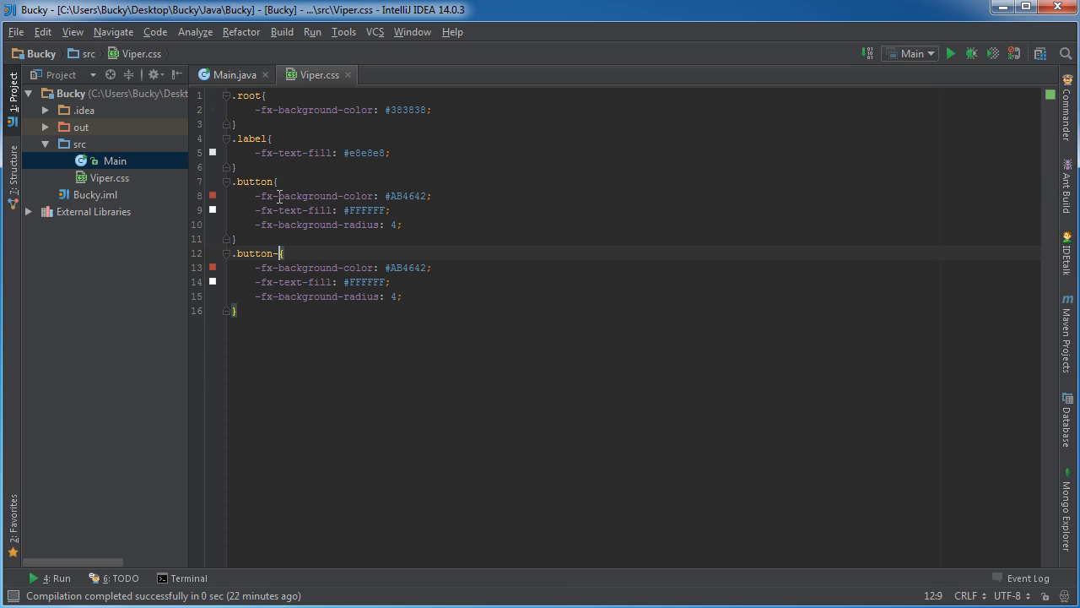
text(-blue)
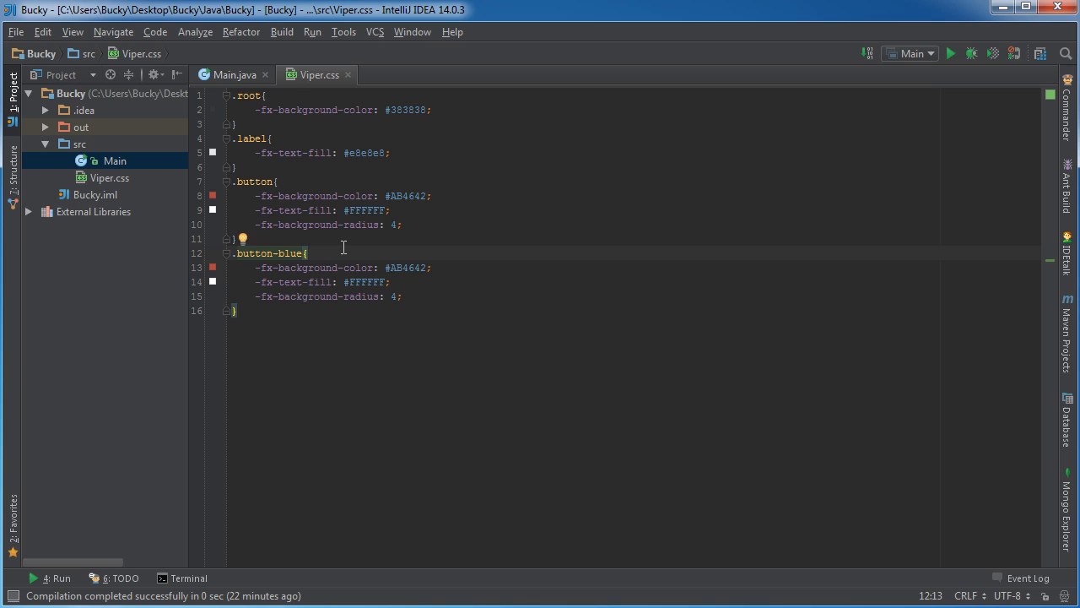
click(311, 253)
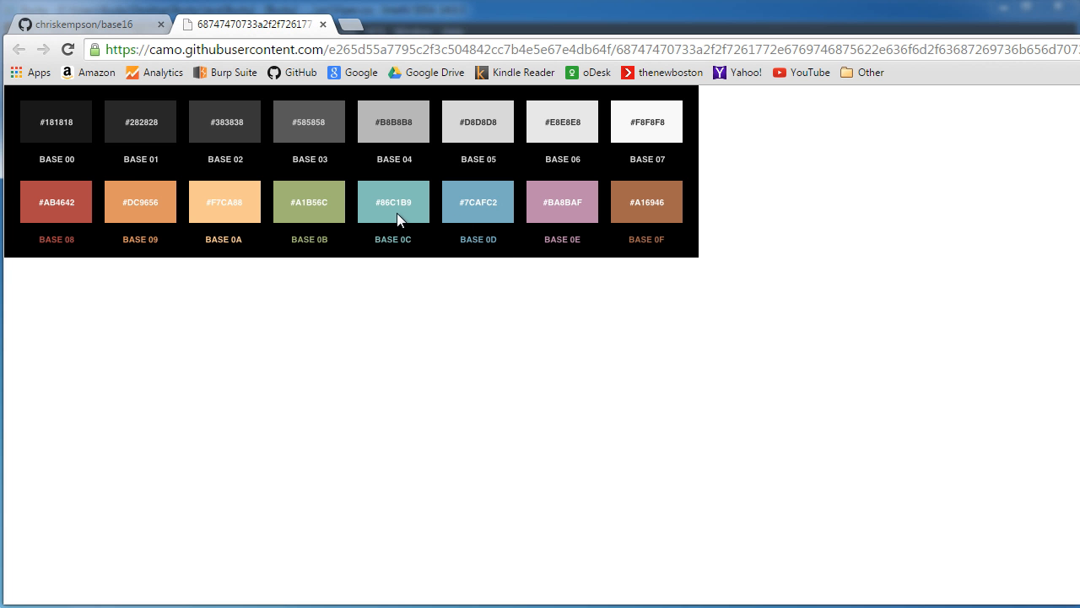
mouse_move(480, 205)
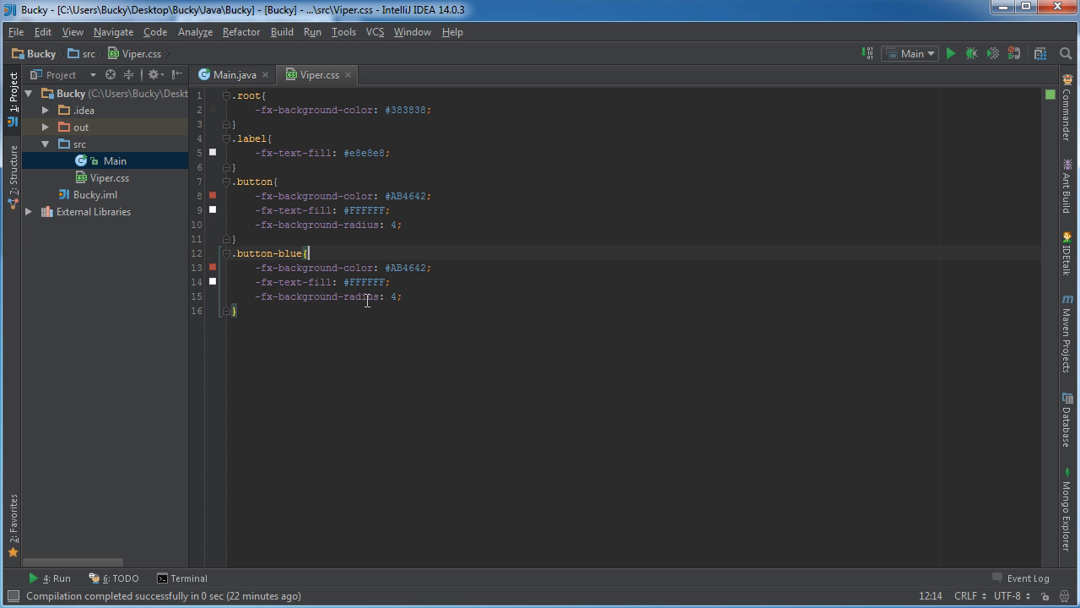
- Replace the .button-blue background colour #AB4642 with #7cafc2
double_click(409, 267)
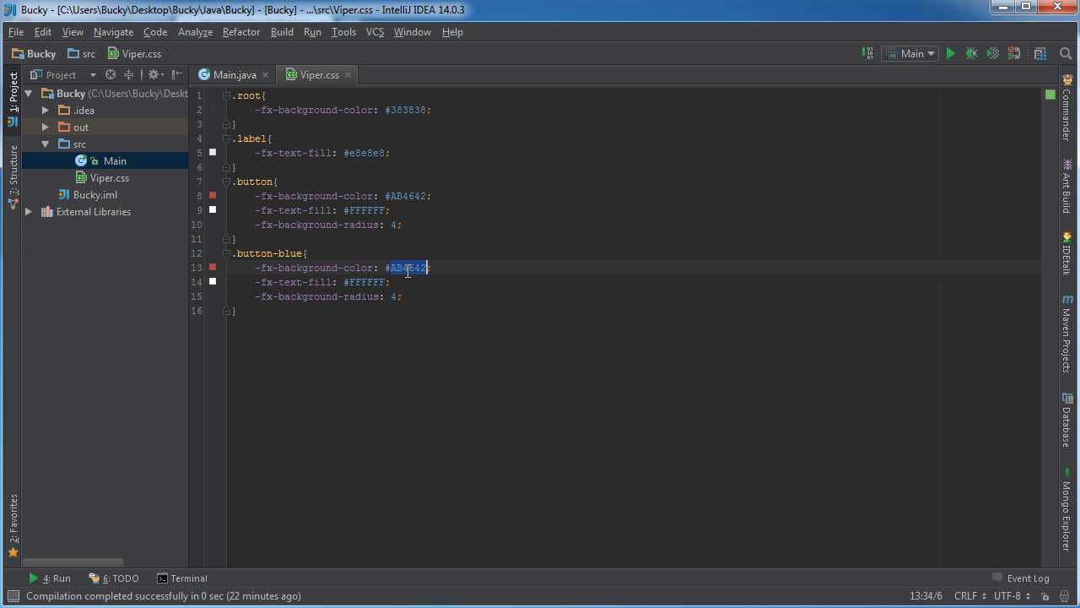
text(#7caf)
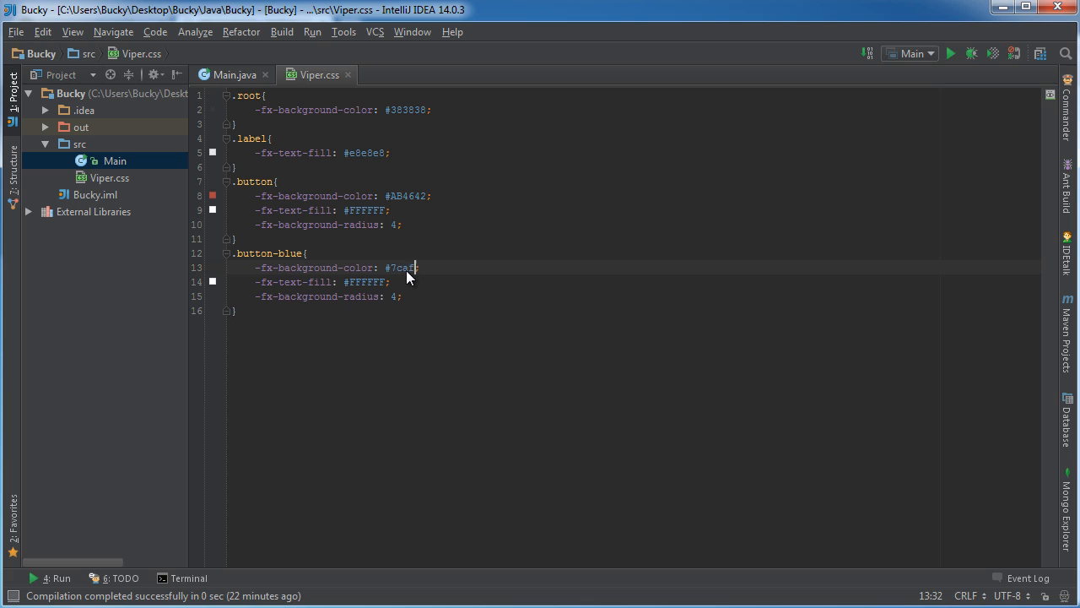
text(c2)
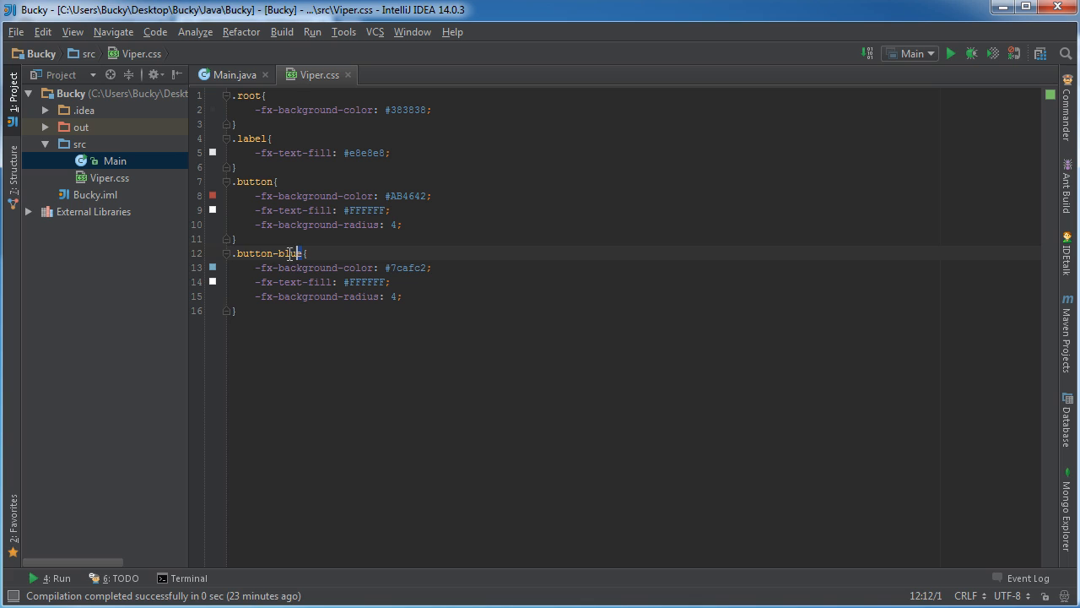
double_click(268, 253)
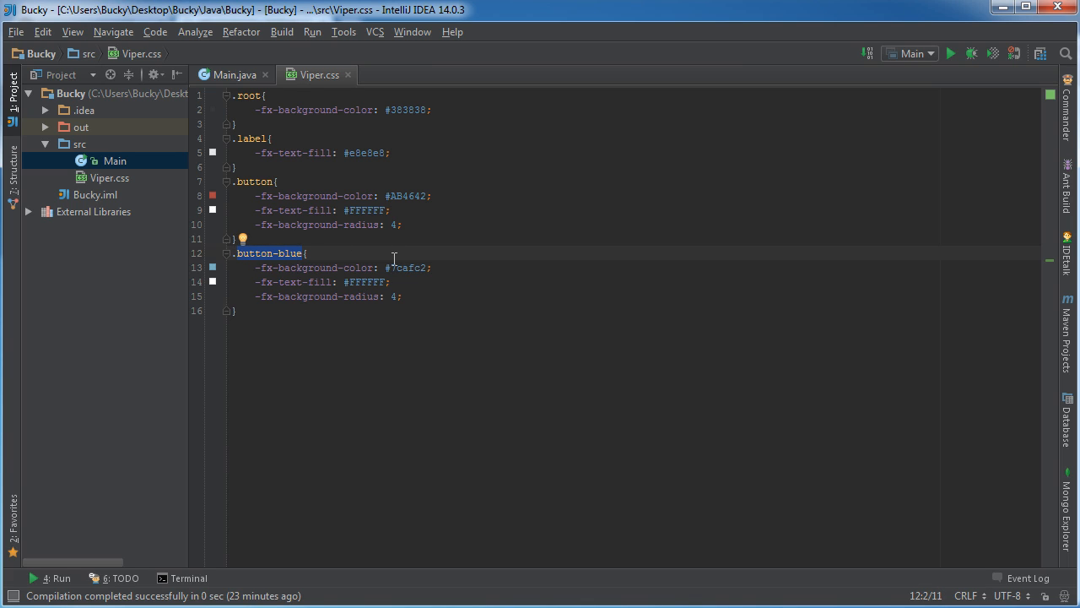
click(409, 267)
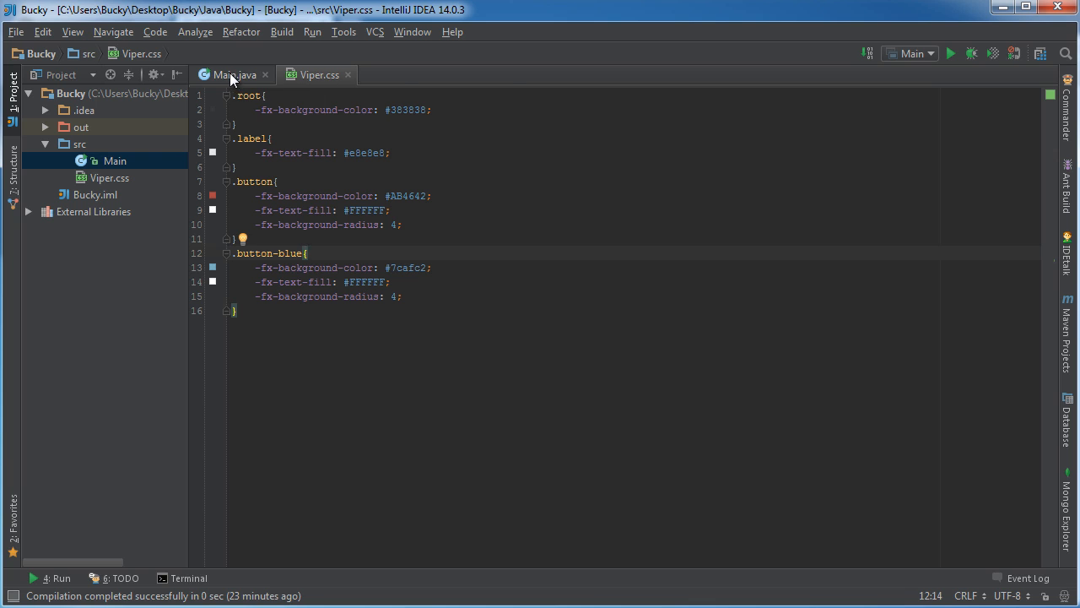
- Declare a signUpButton labelled "Sign Up" under a //Sign up comment in Main.java
click(233, 74)
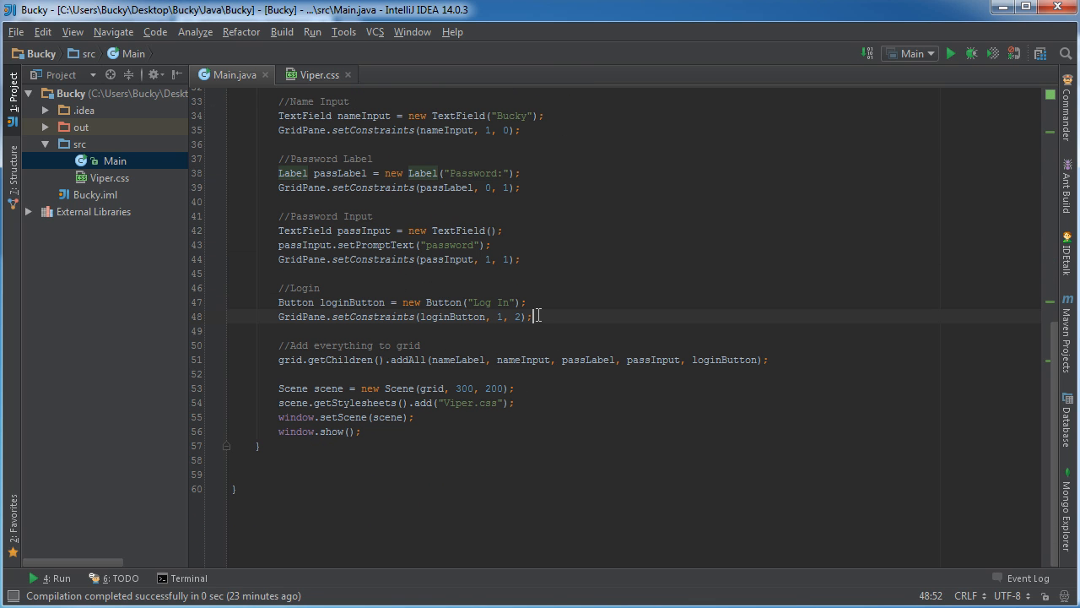
key(enter)
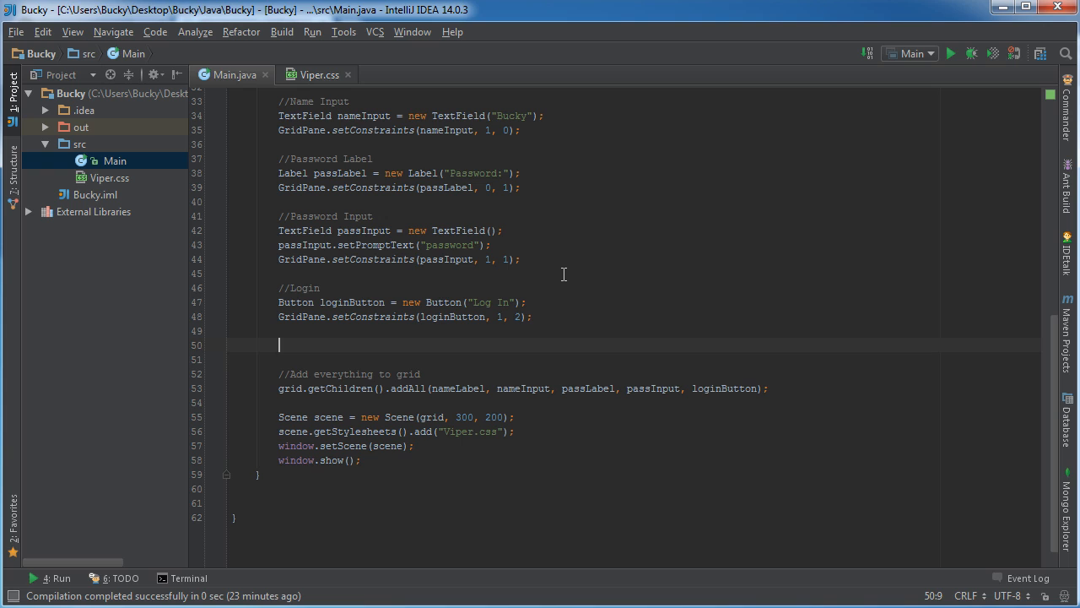
text(//Sign)
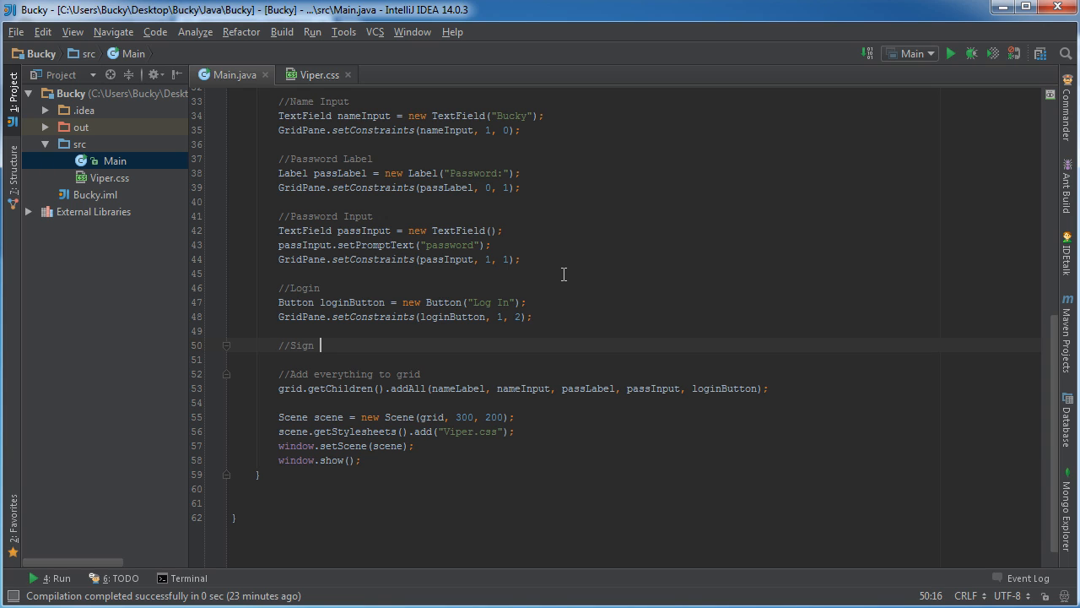
text(up)
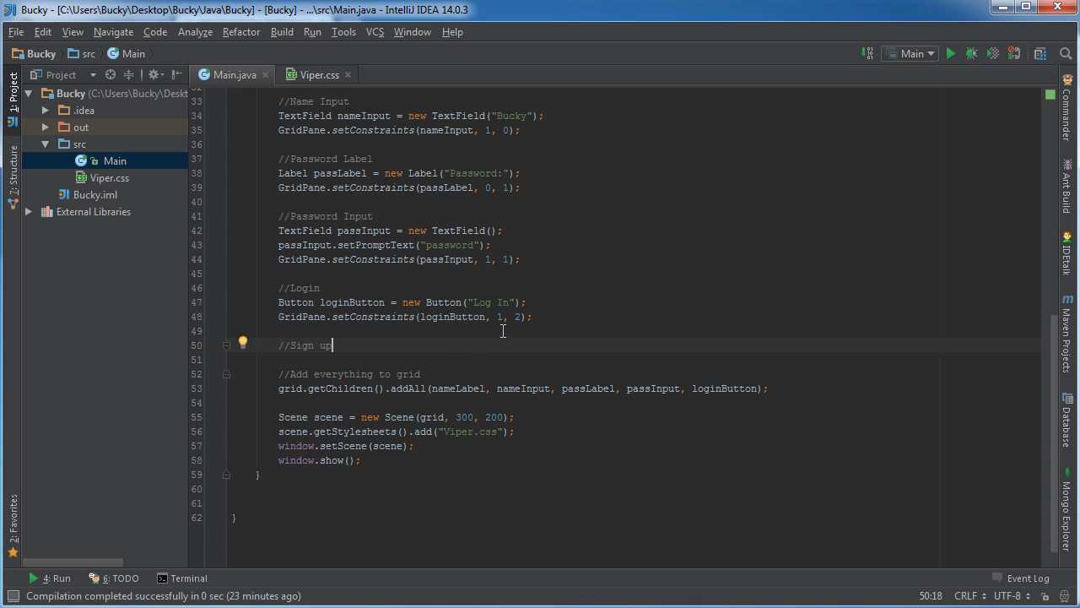
text(Button sign)
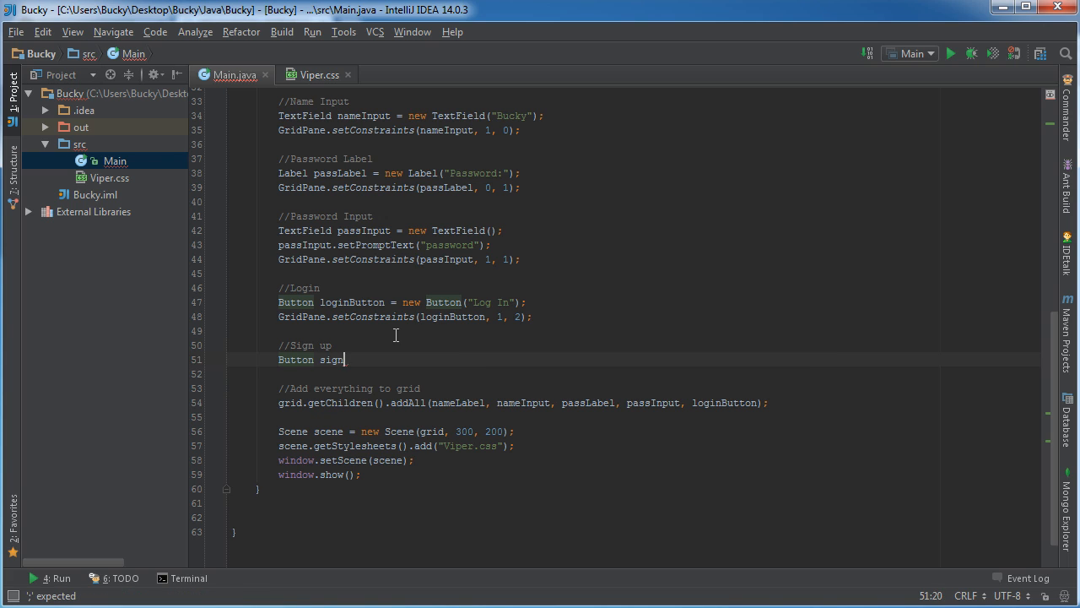
text(UpButton =)
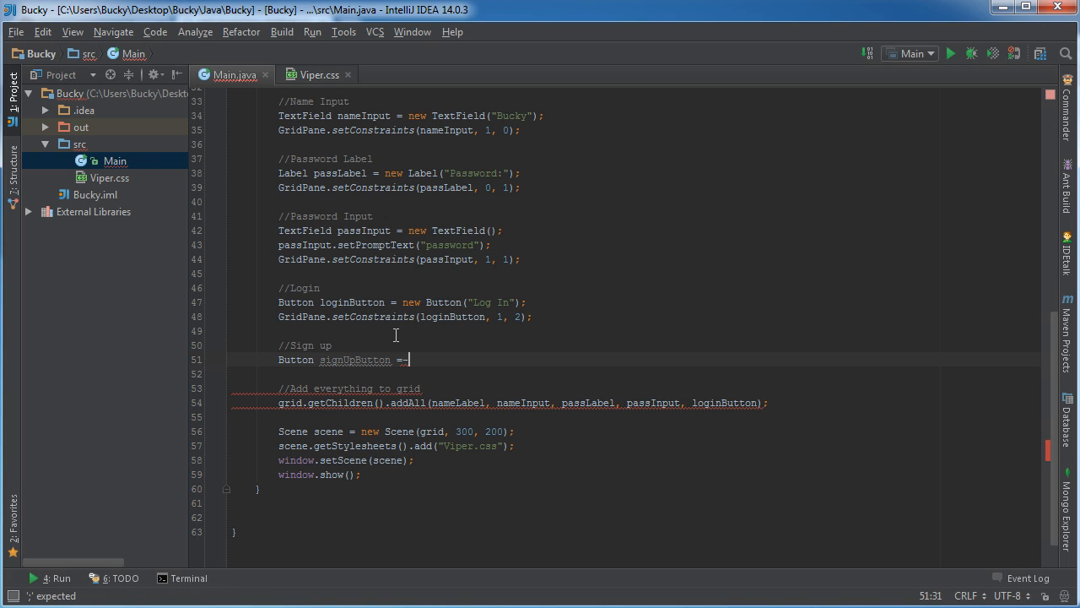
text(new button("Sign)
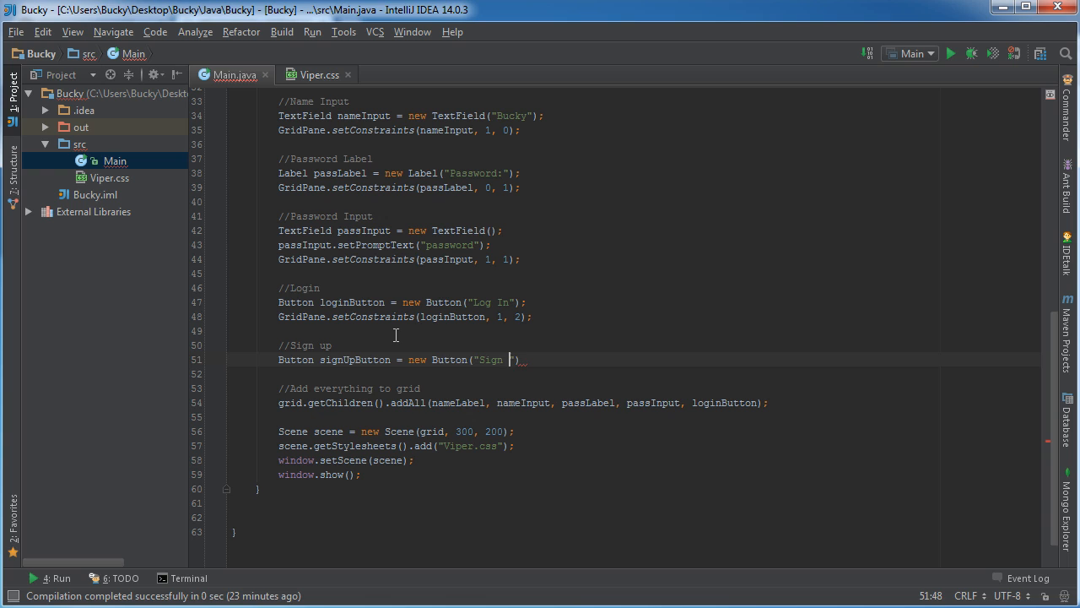
text(Up"))
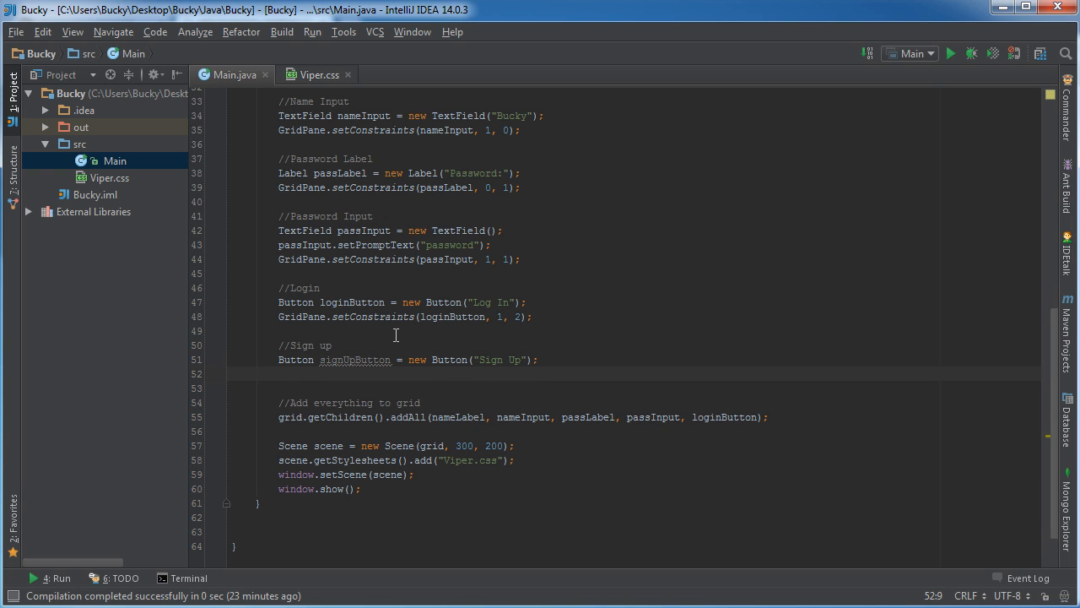
- Constrain signUpButton to grid column 1, row 3 and add it to the grid's children
text(GridPane.setConstraints();)
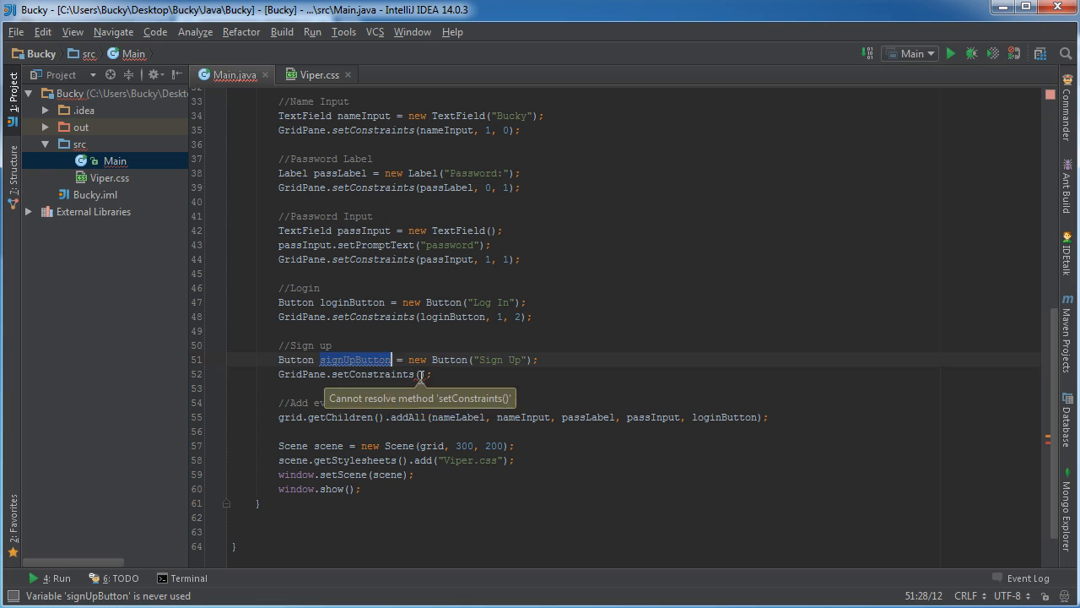
text(signUpButton, 1,)
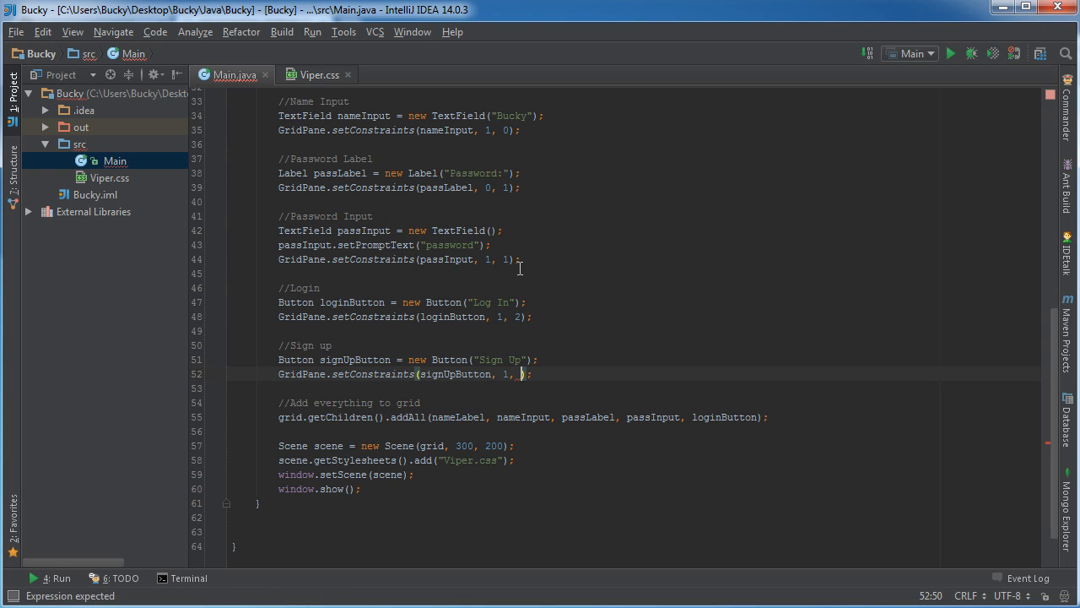
text(3)
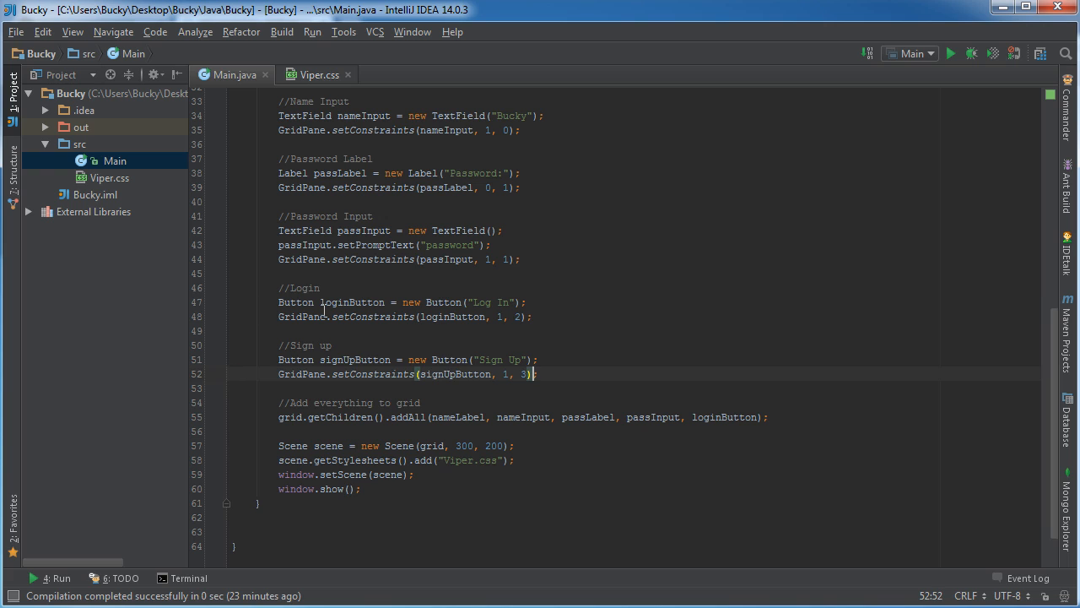
double_click(354, 358)
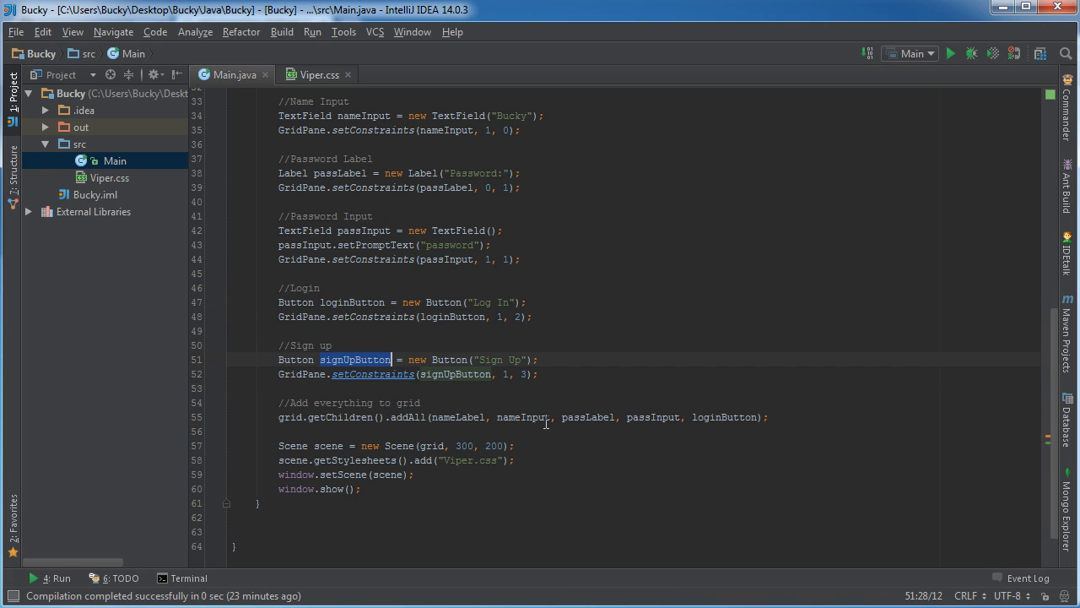
text(, signUpButton)
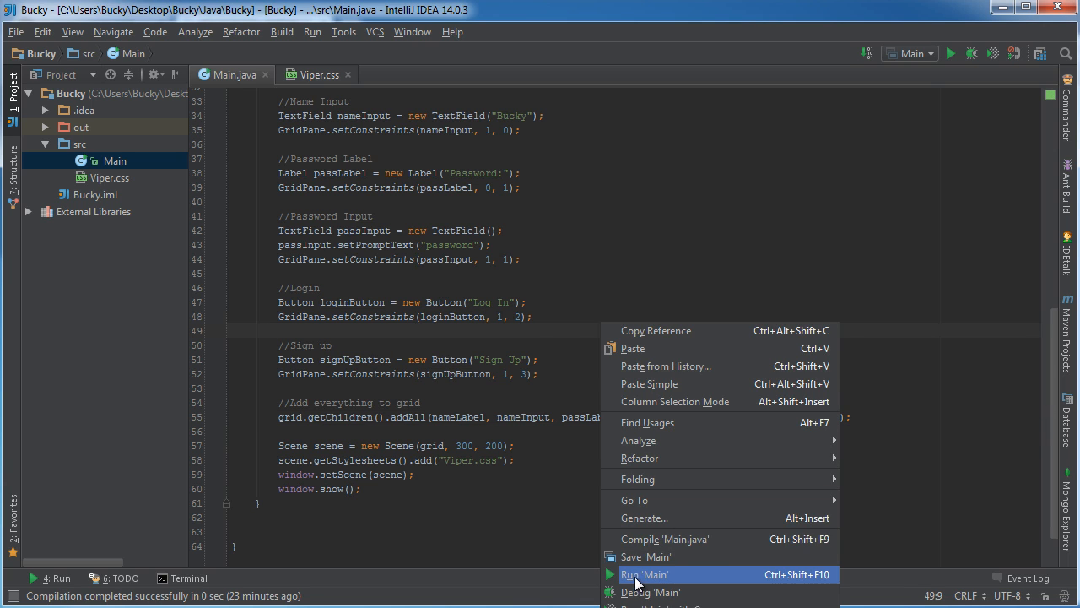
- Run Main to show the login window with the red Sign Up button, then close it
click(645, 573)
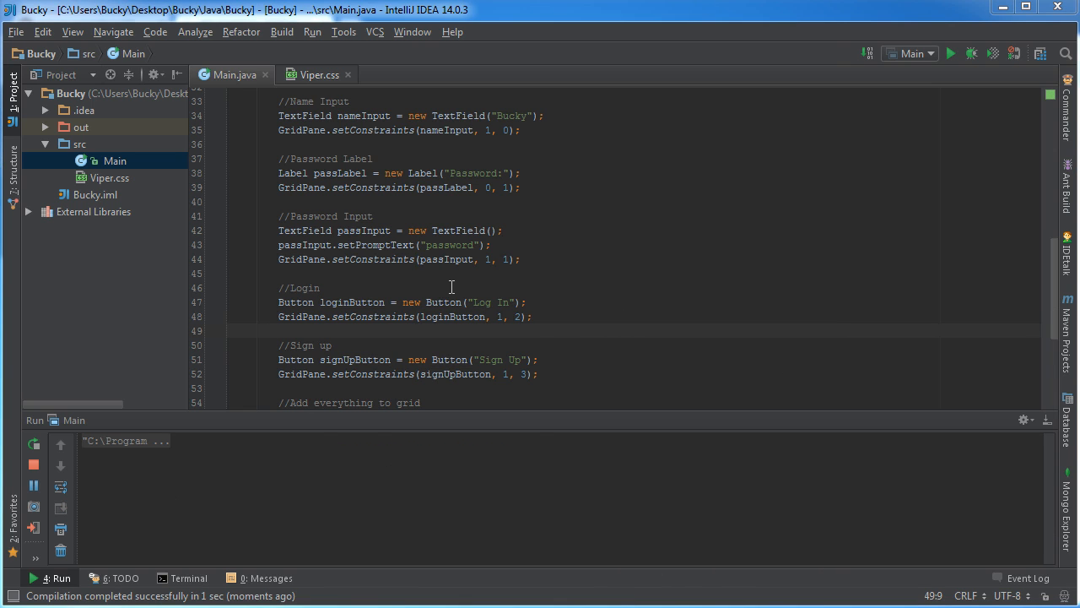
click(951, 52)
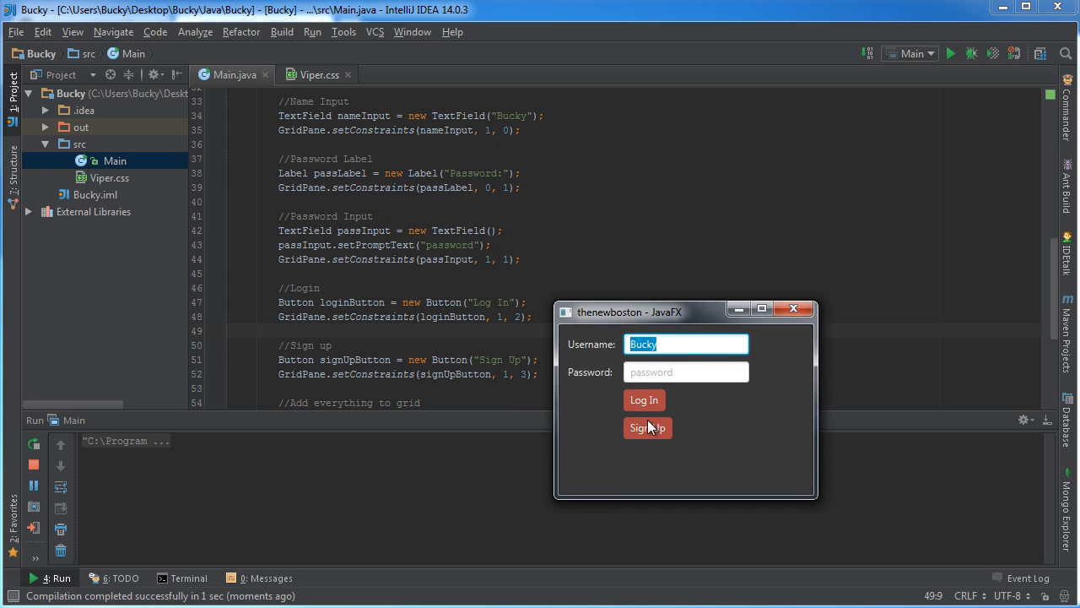
mouse_move(672, 432)
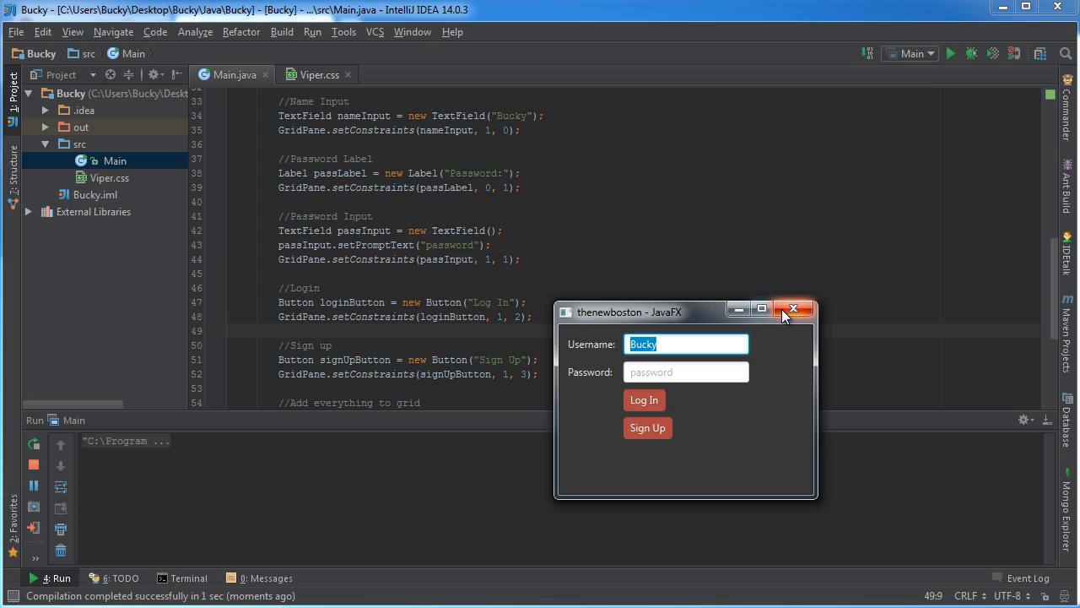
click(793, 307)
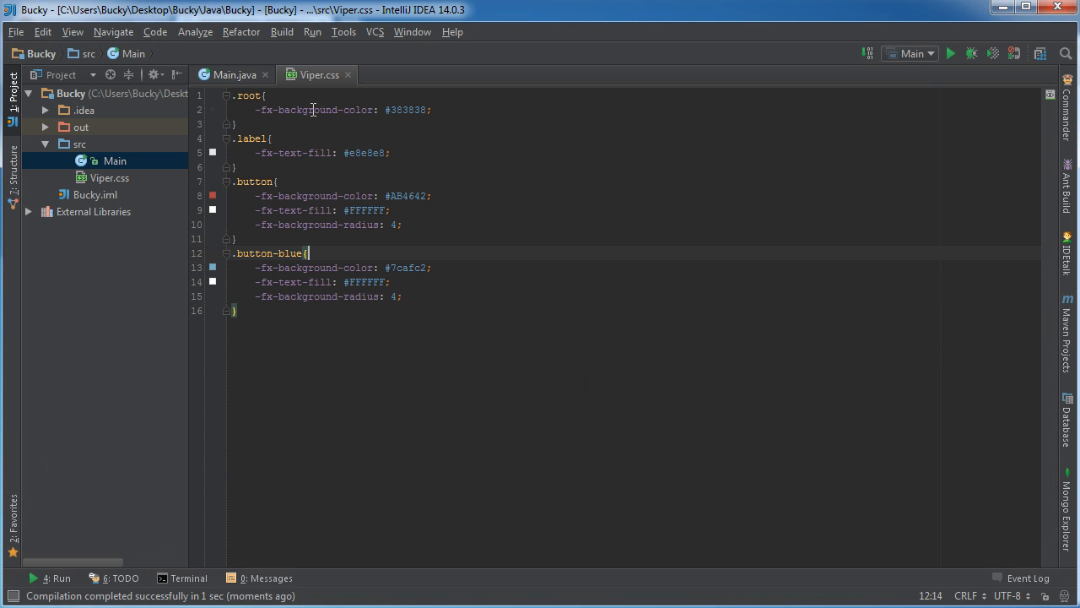
- Add signUpButton.getStyleClass().add("button-blue"); below the button declaration
double_click(269, 253)
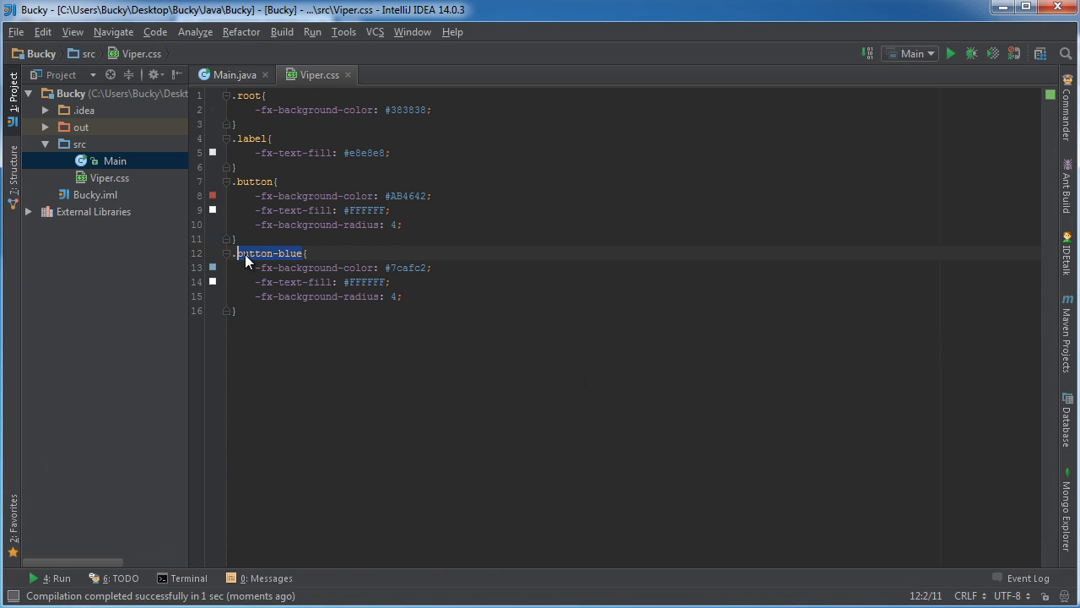
click(233, 74)
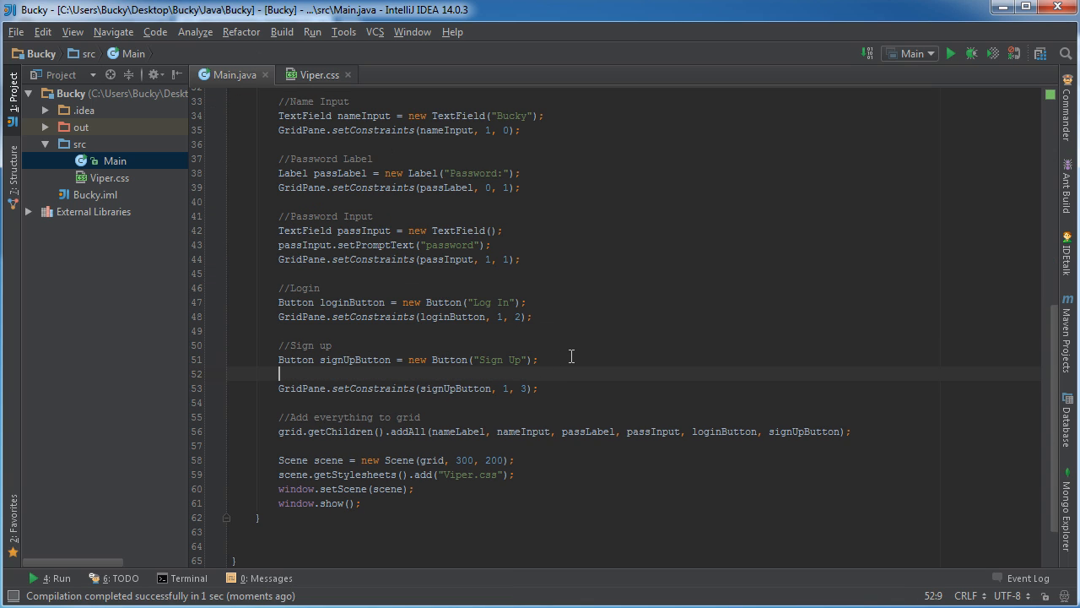
text(signUpButton)
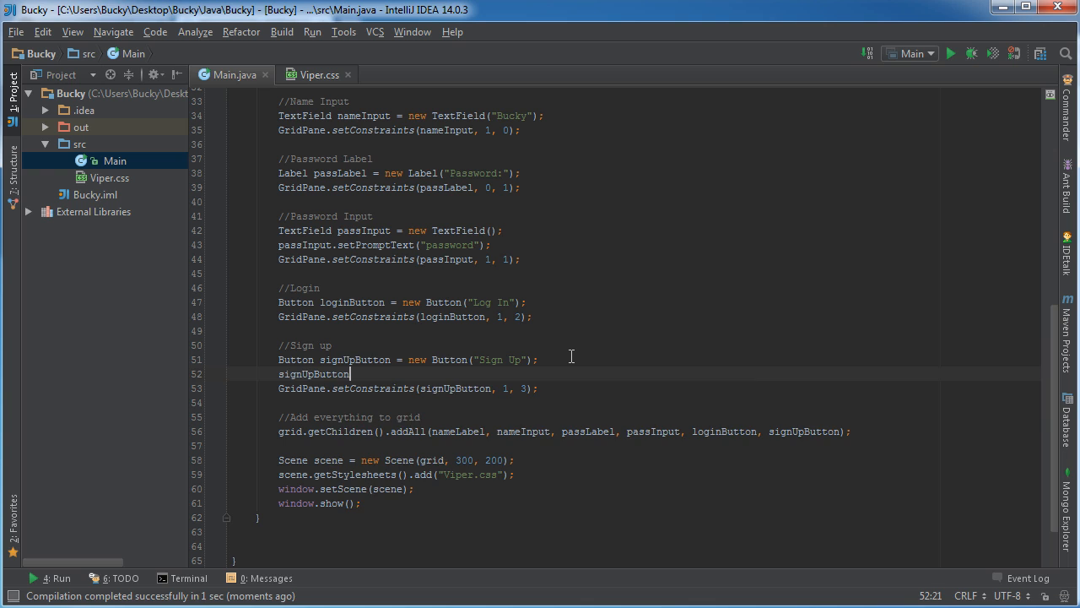
text(.getStyleClass()
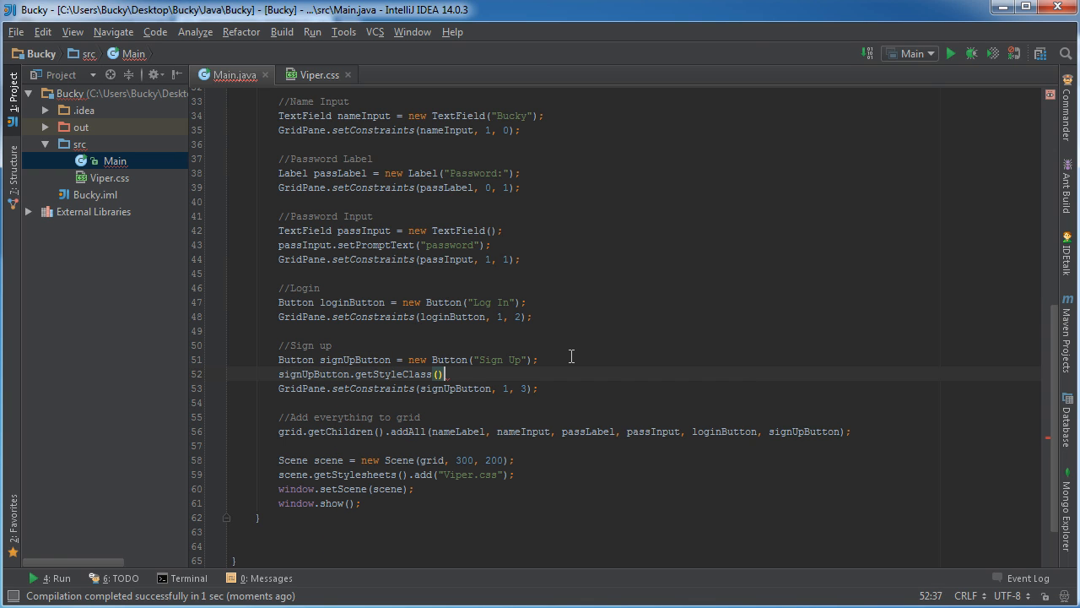
text(.add();)
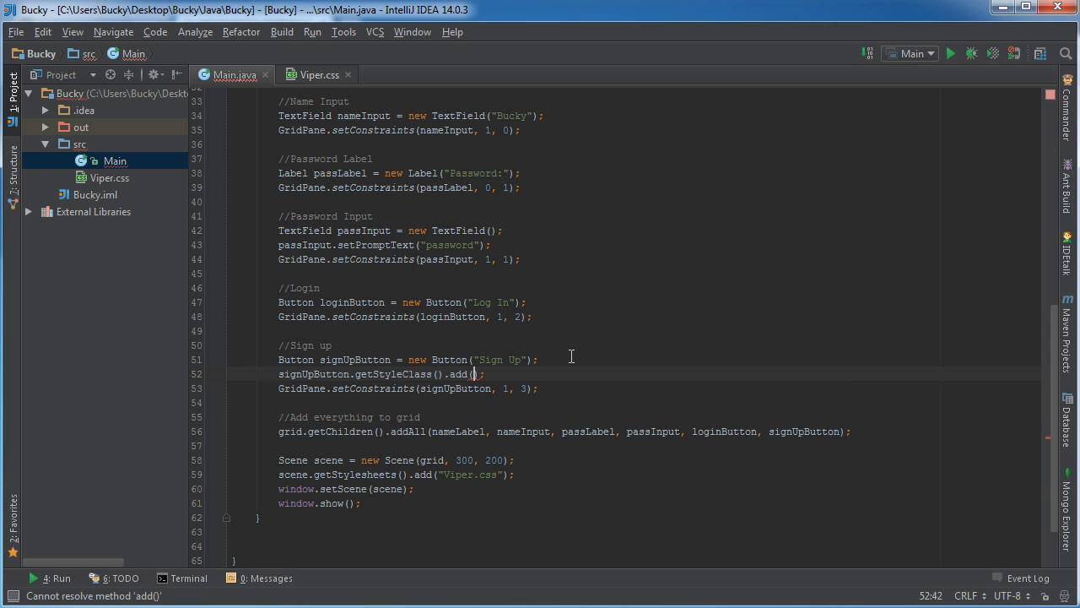
text("button-blue")
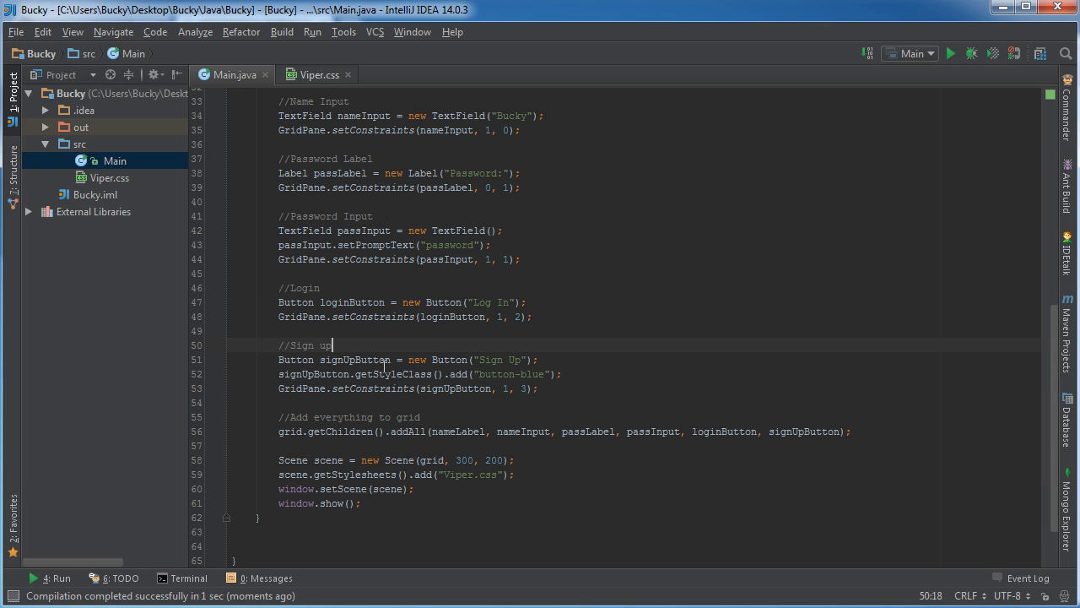
double_click(400, 374)
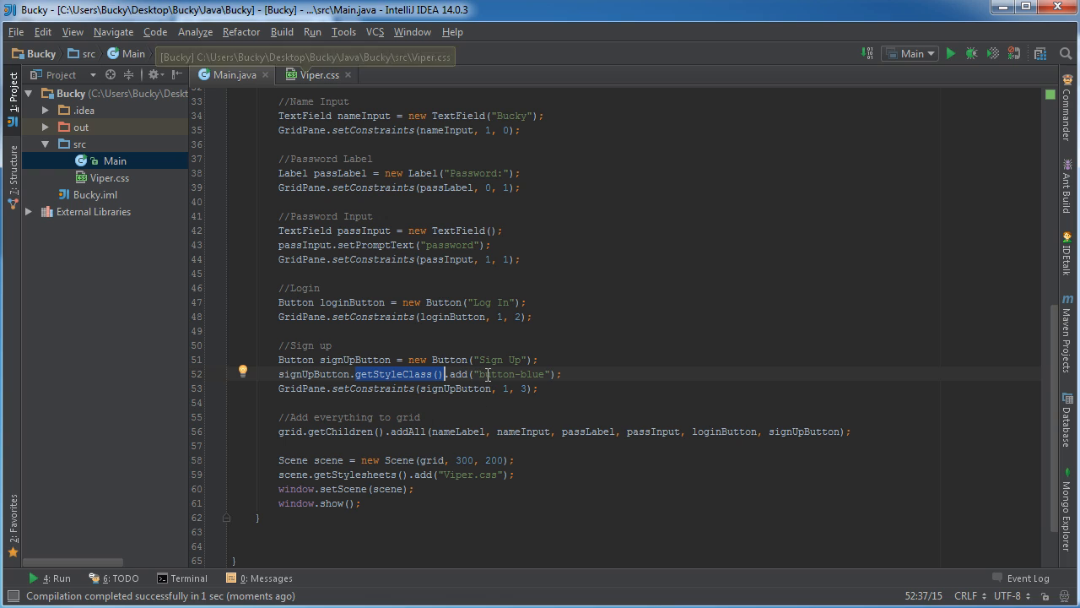
- Check the button-blue rule in Viper.css and rerun the login application
click(317, 74)
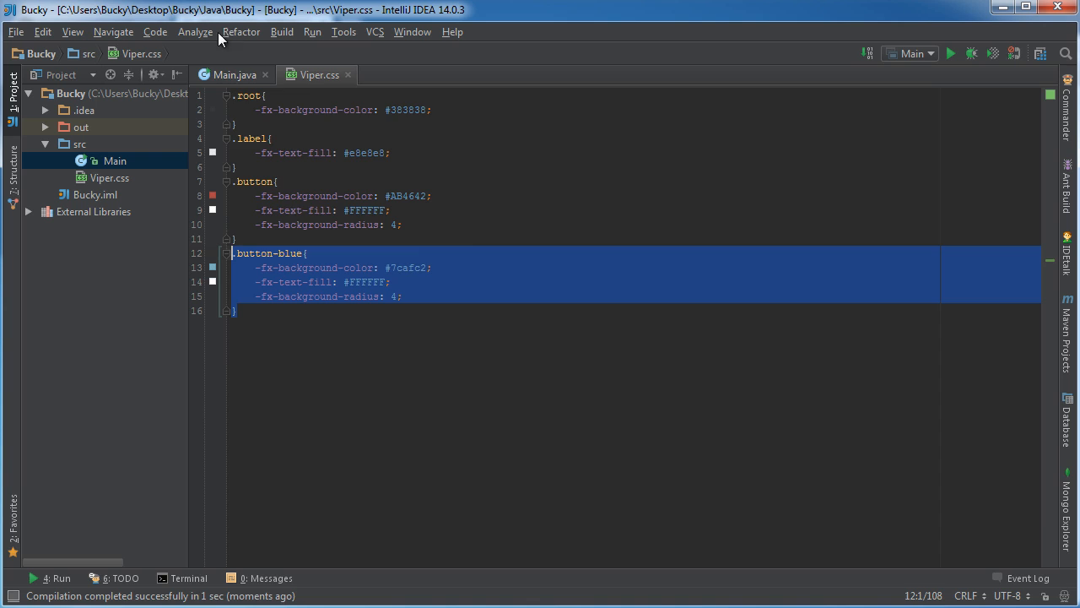
click(233, 74)
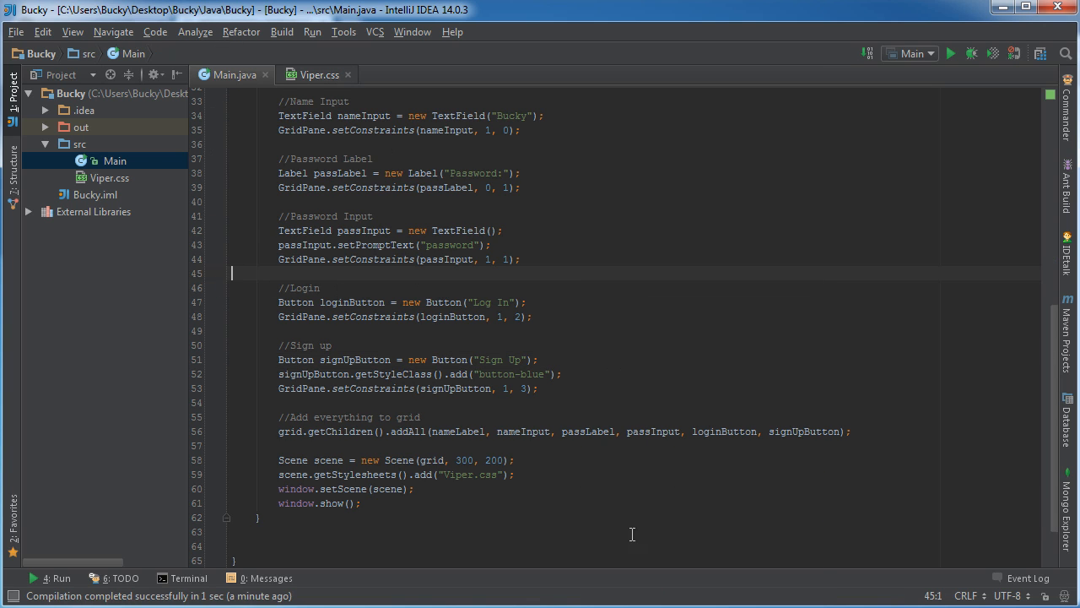
click(950, 52)
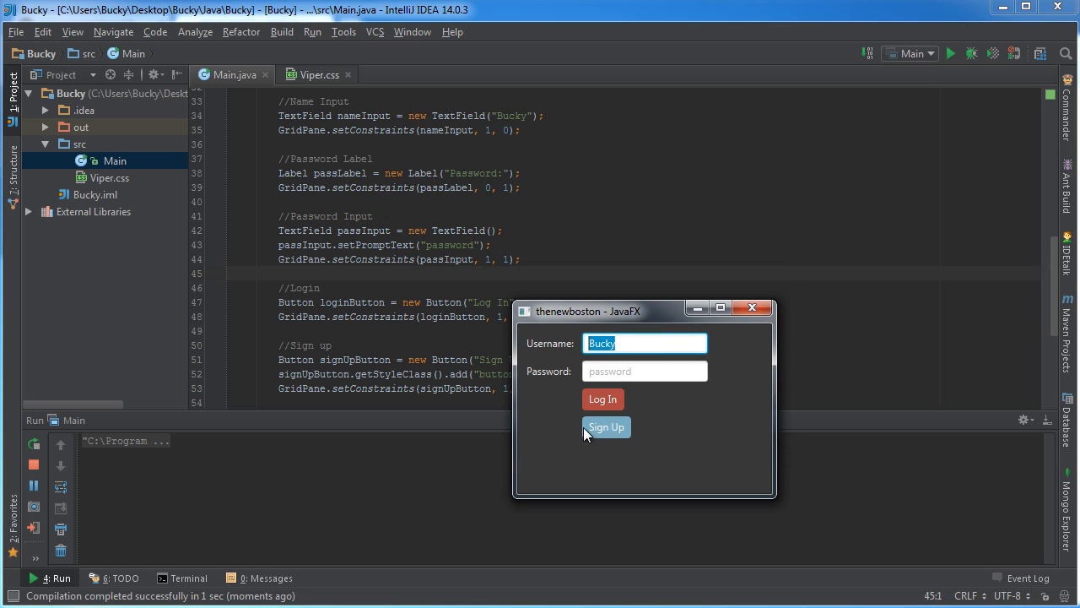
mouse_move(739, 479)
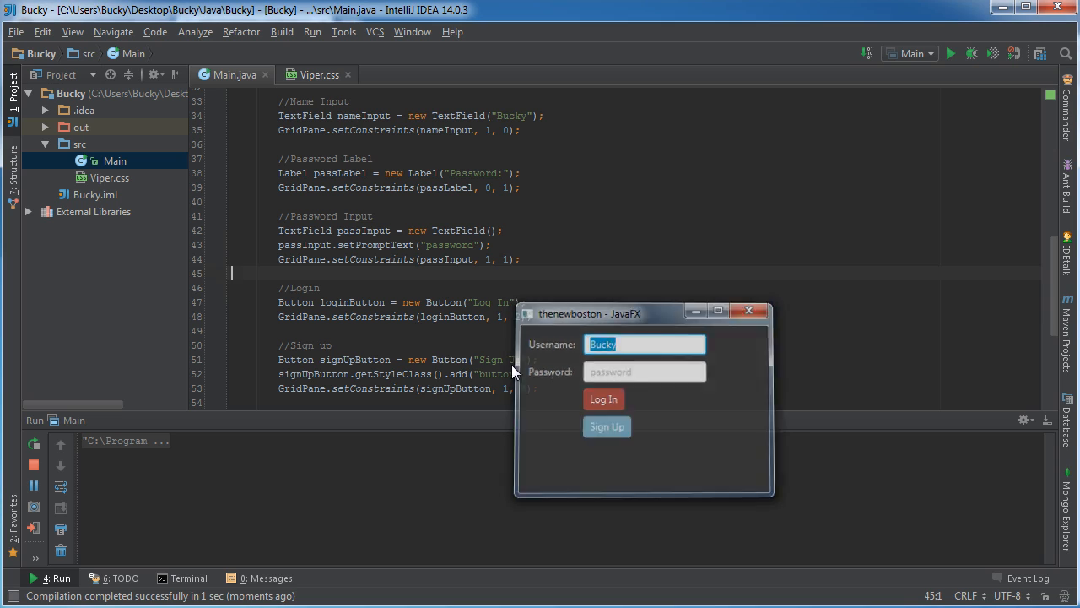
- Close the login window showing the blue Sign Up button and return to Viper.css
click(319, 75)
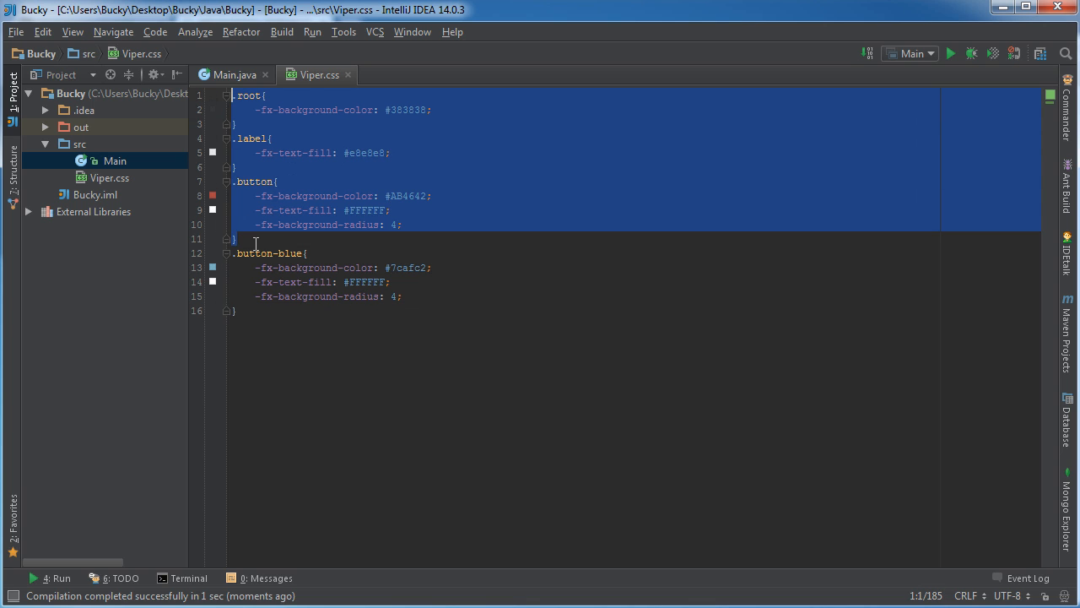
click(233, 74)
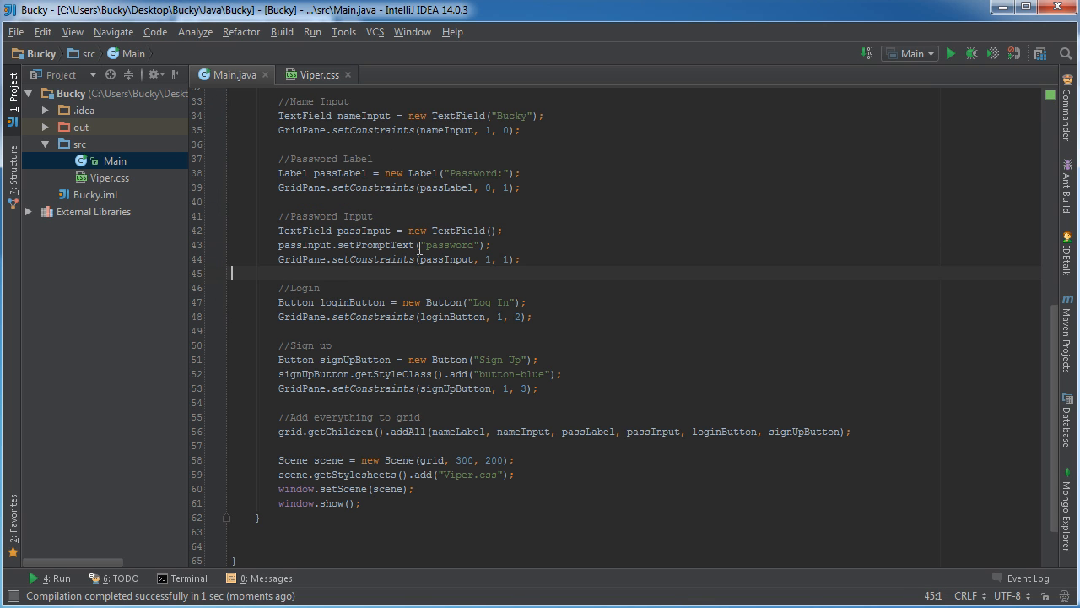
mouse_move(547, 340)
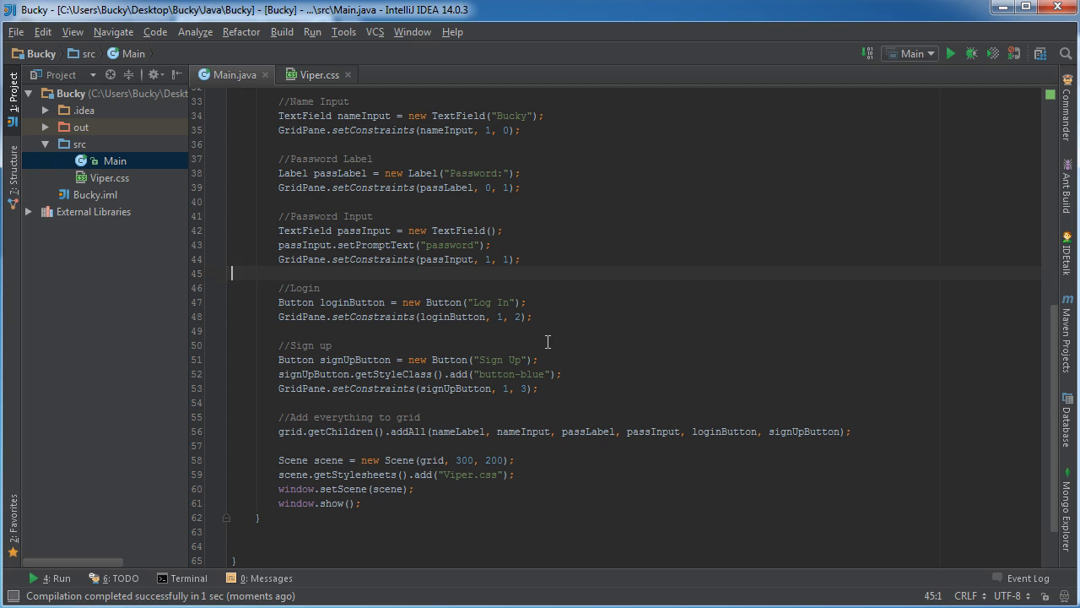
mouse_move(598, 422)
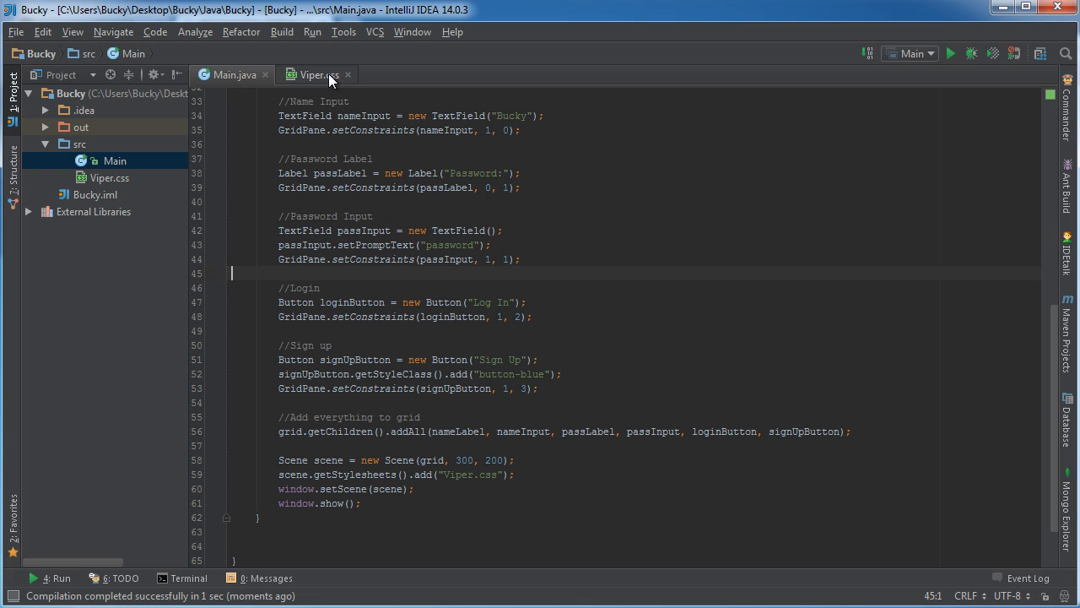
mouse_move(318, 74)
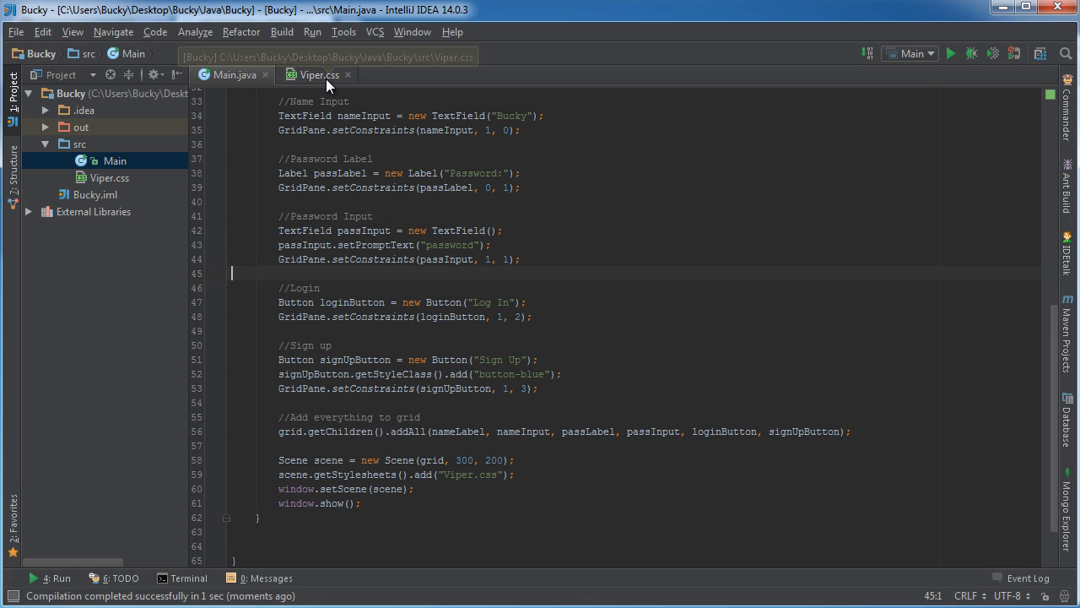
click(317, 75)
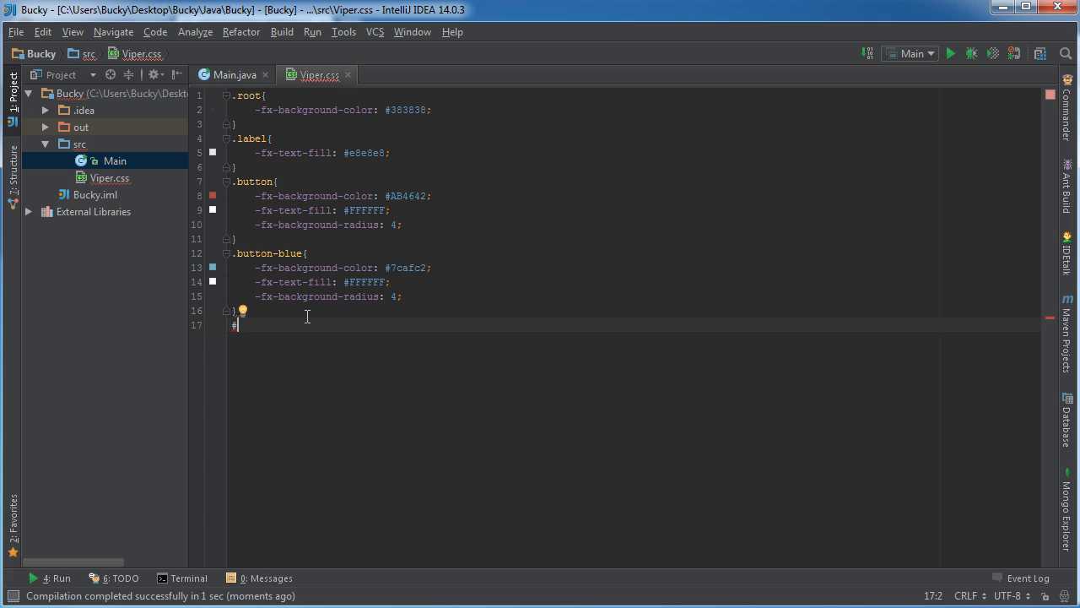
mouse_move(355, 457)
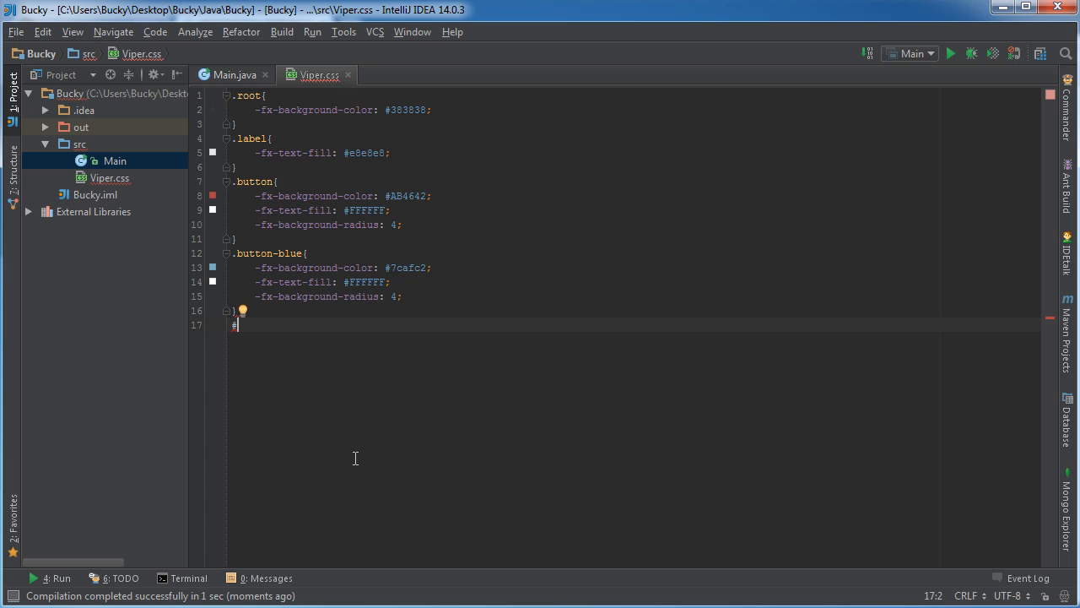
- Write a #bold-label rule in Viper.css with -fx-font-weight: bold
text(b)
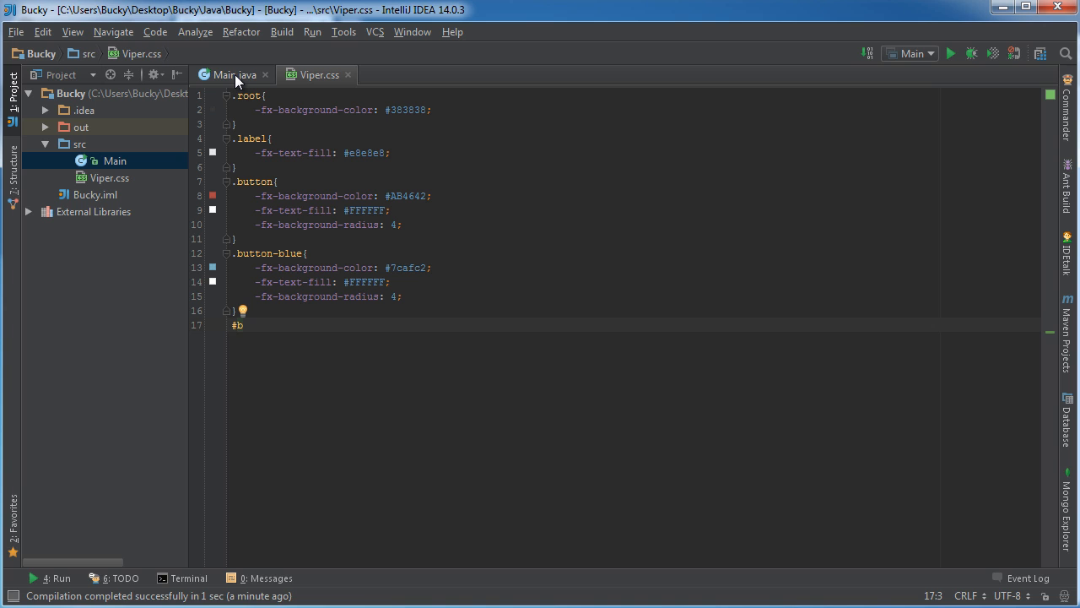
click(231, 74)
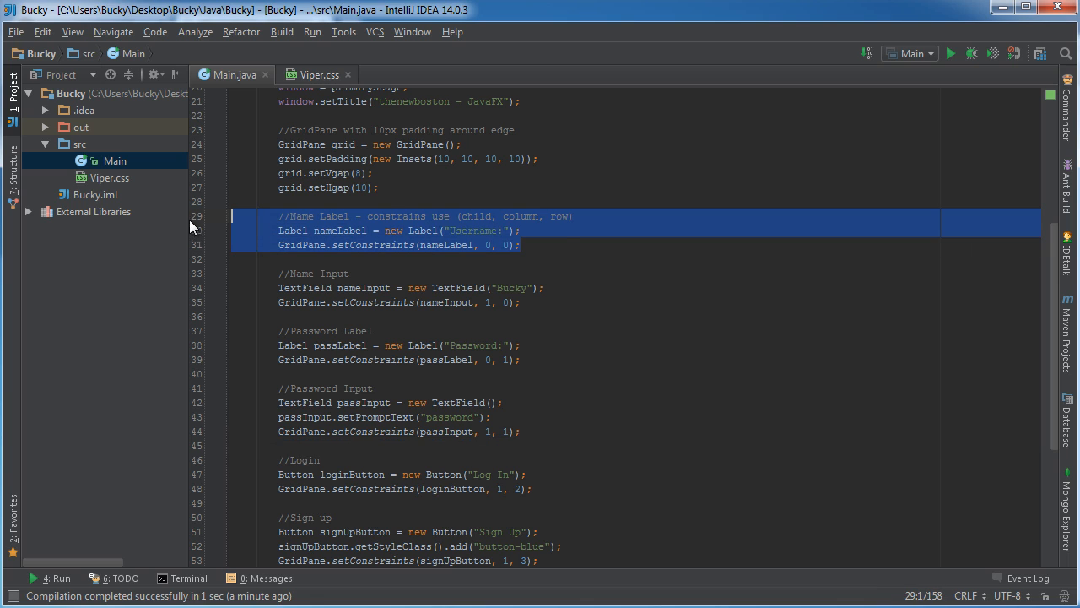
click(245, 202)
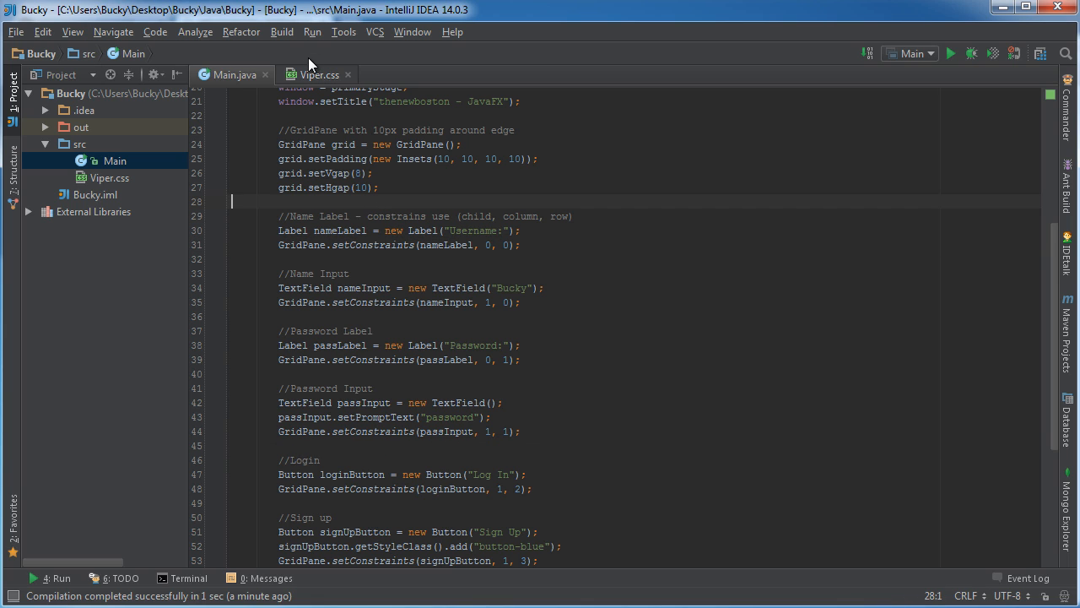
click(317, 74)
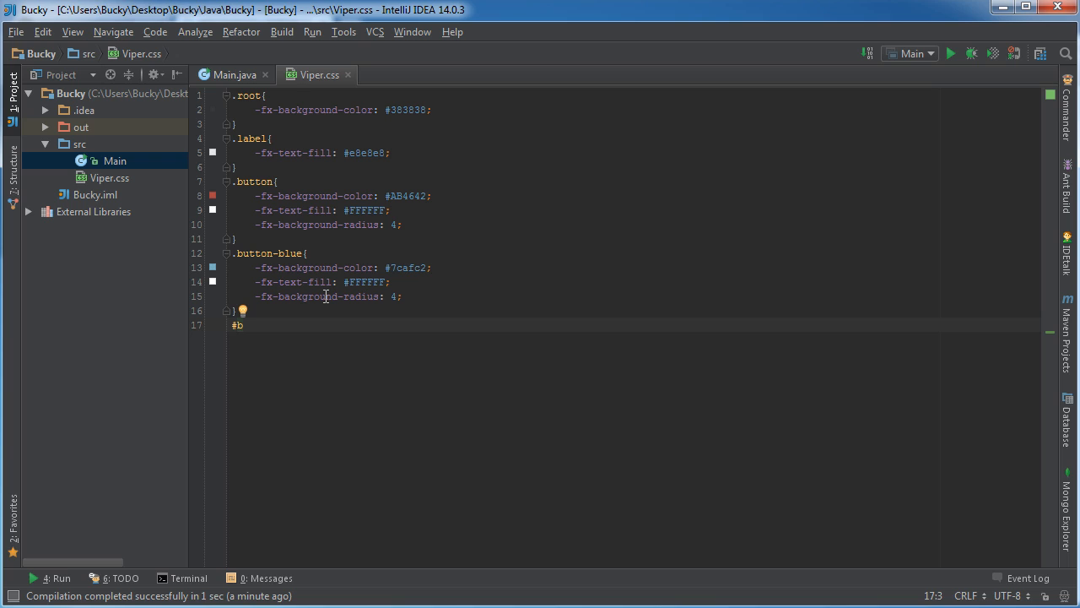
text(old-)
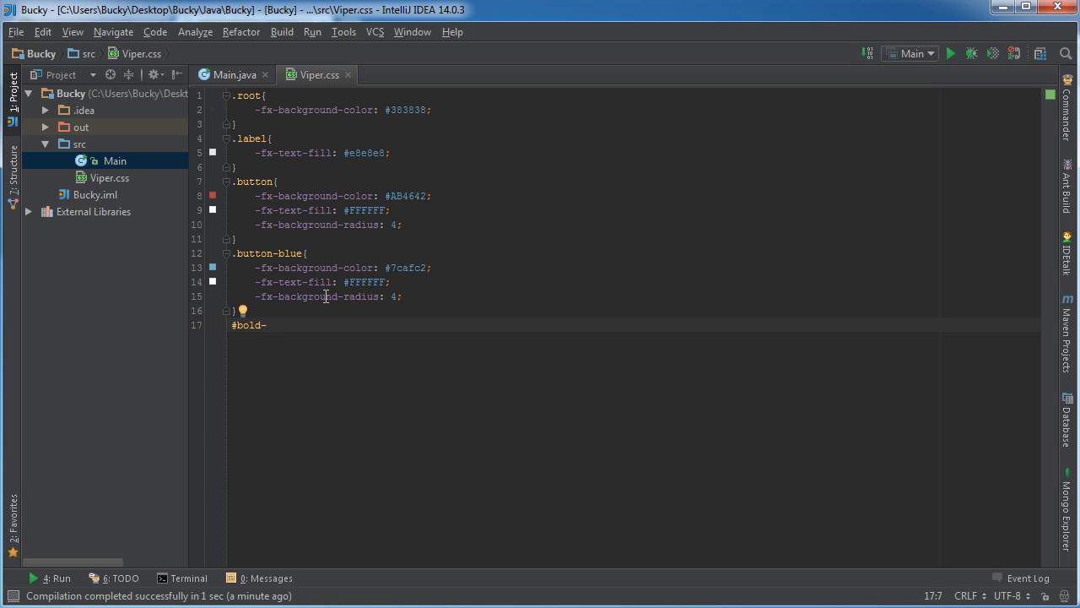
text(label)
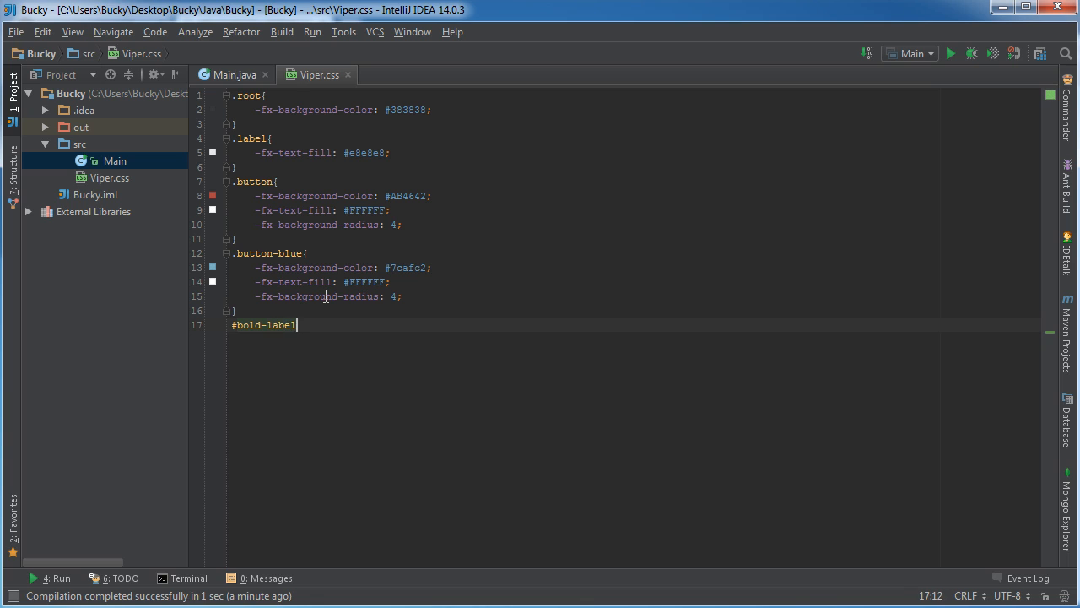
text({)
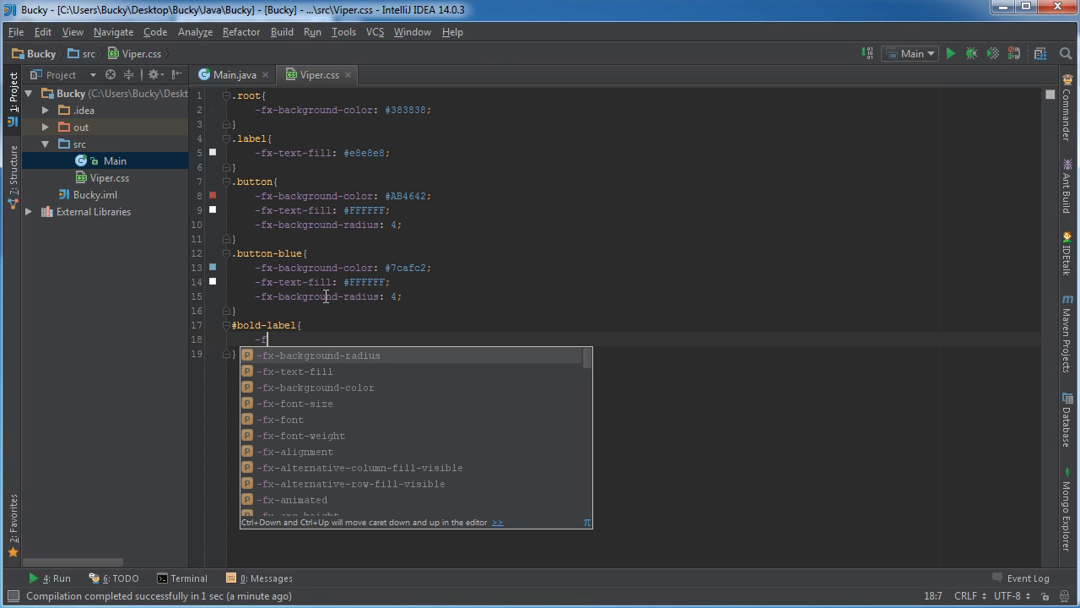
key(Down)
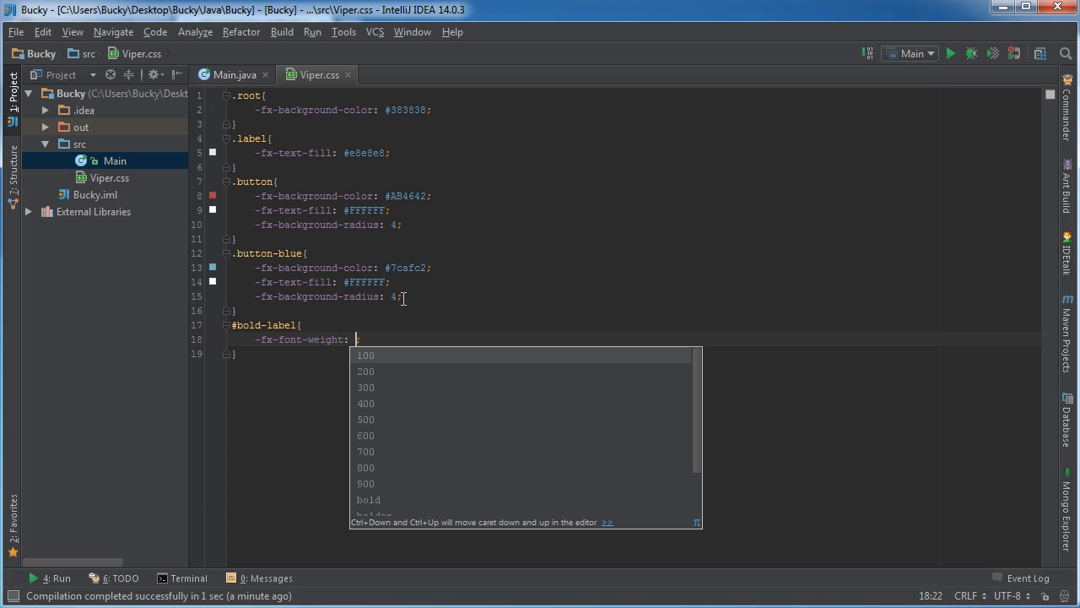
text(bold)
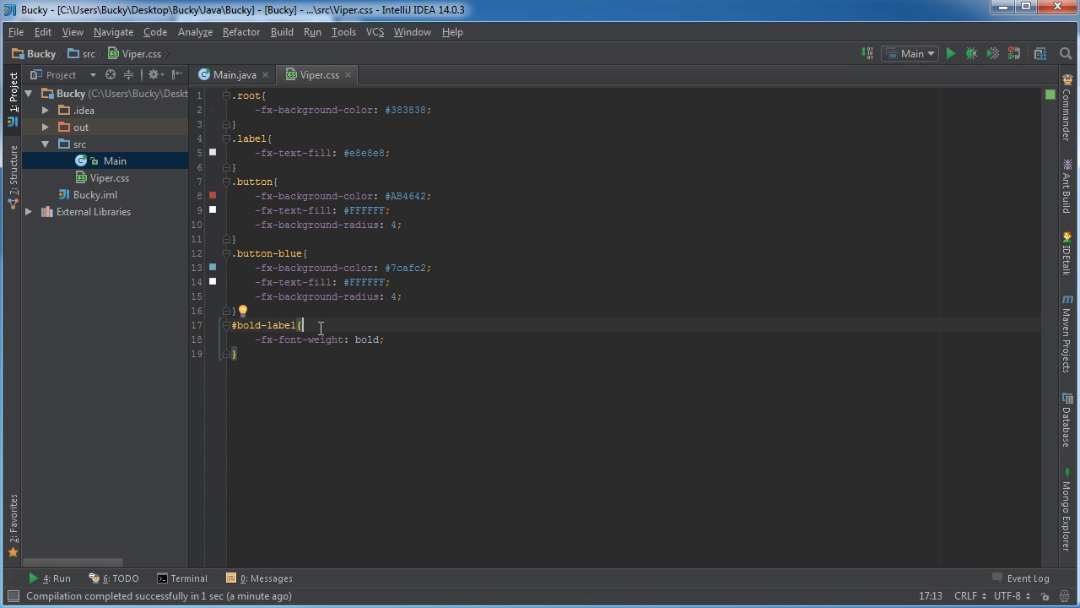
mouse_move(243, 317)
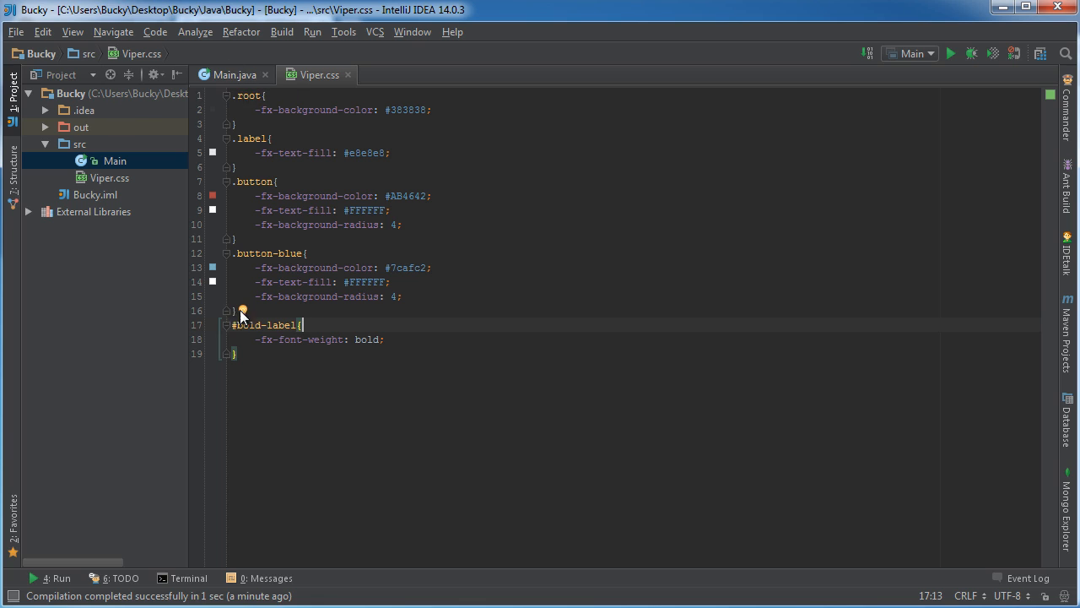
- Copy the bold-label ID name and return to Main.java
double_click(253, 324)
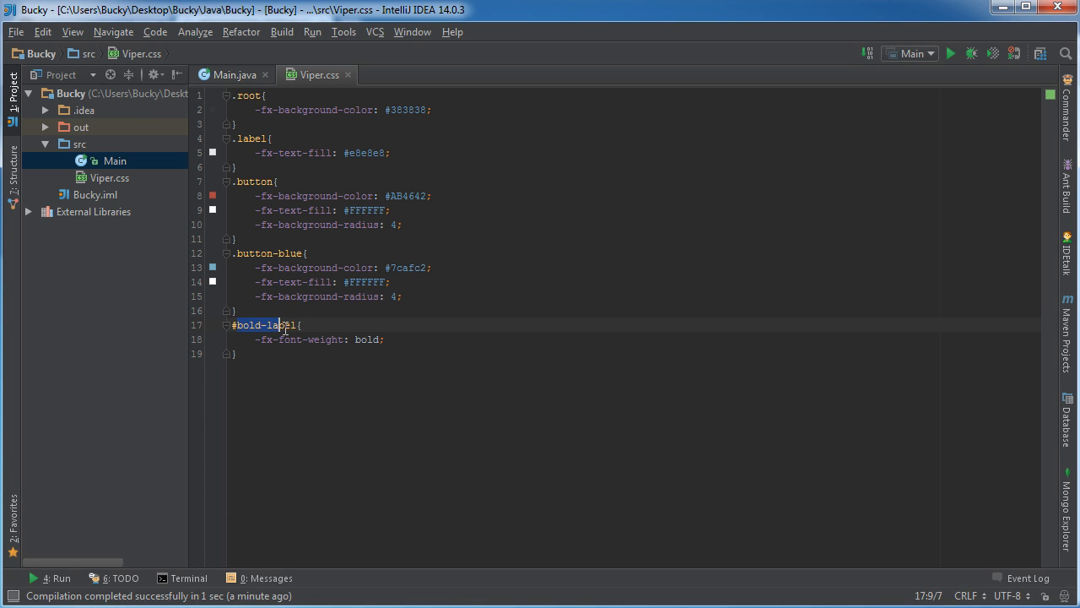
click(233, 75)
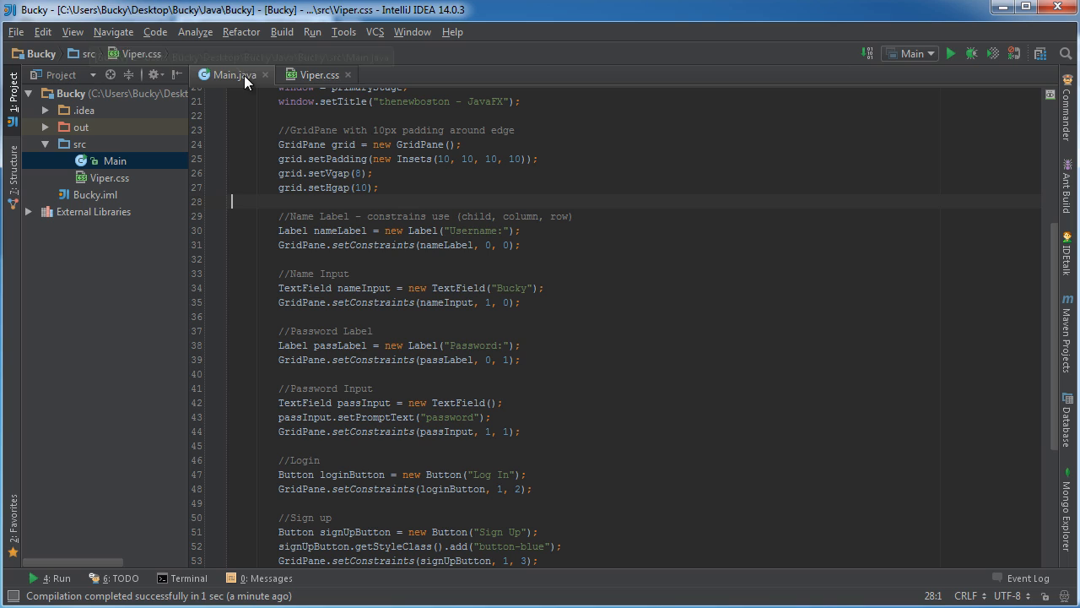
- Add nameLabel.setId("bold-label"); below the Username label declaration
click(331, 229)
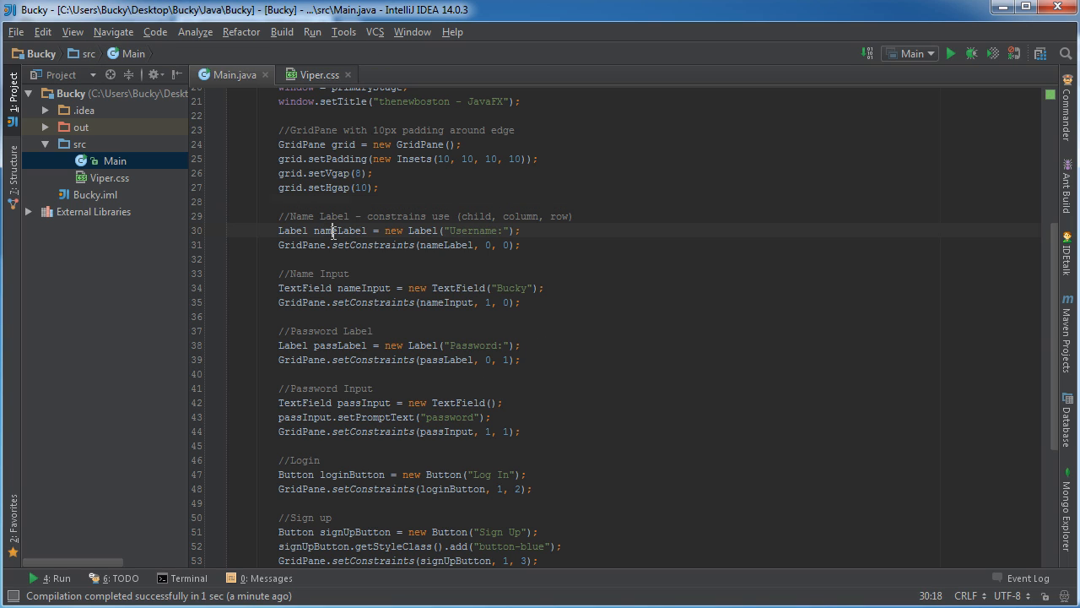
text(nameLabel.set)
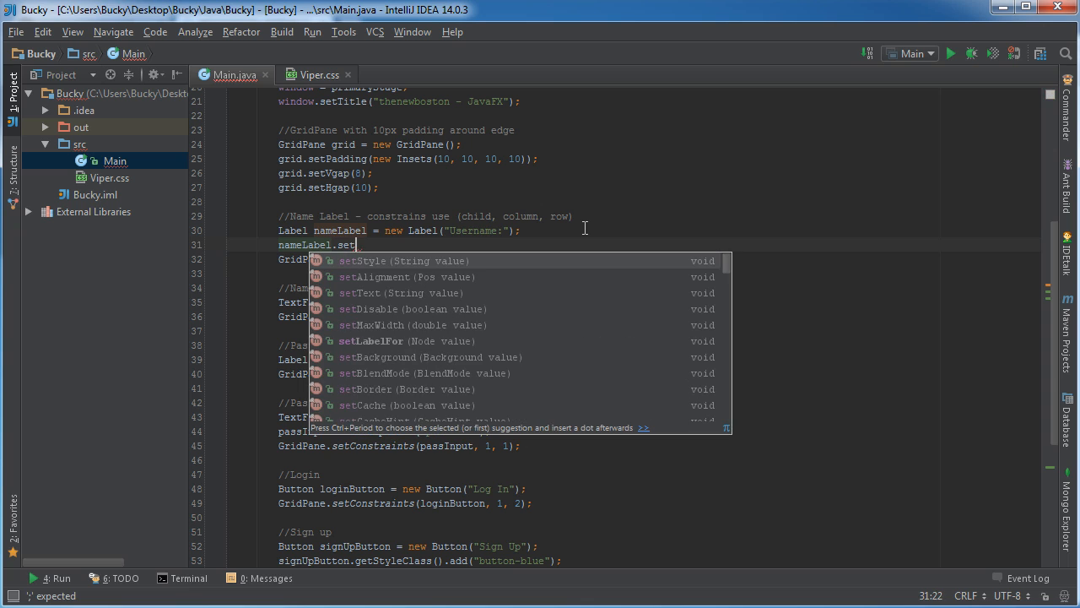
text(Id(")
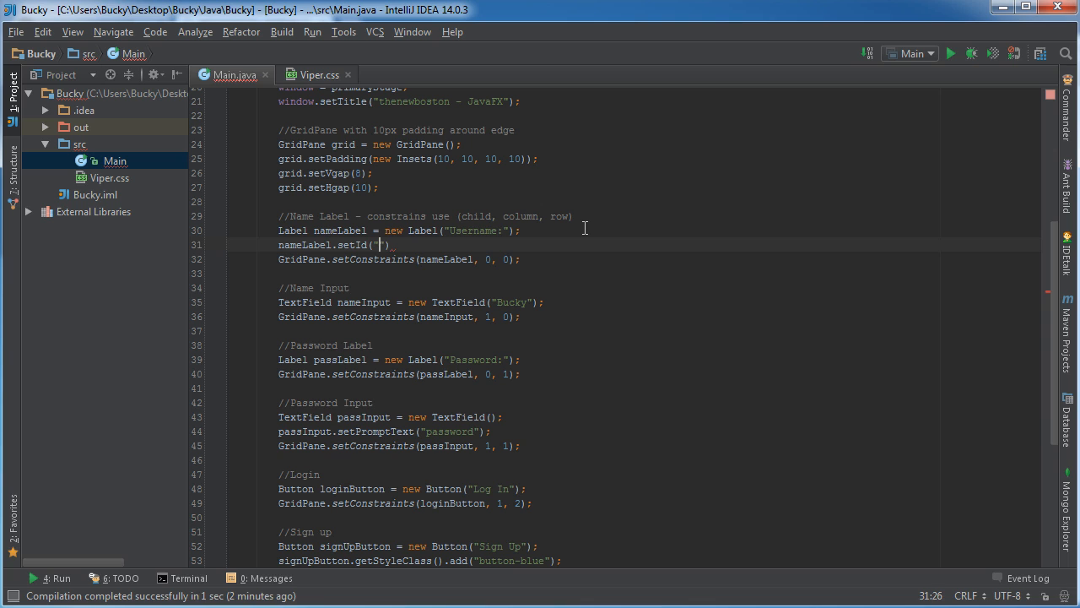
text(bold-)
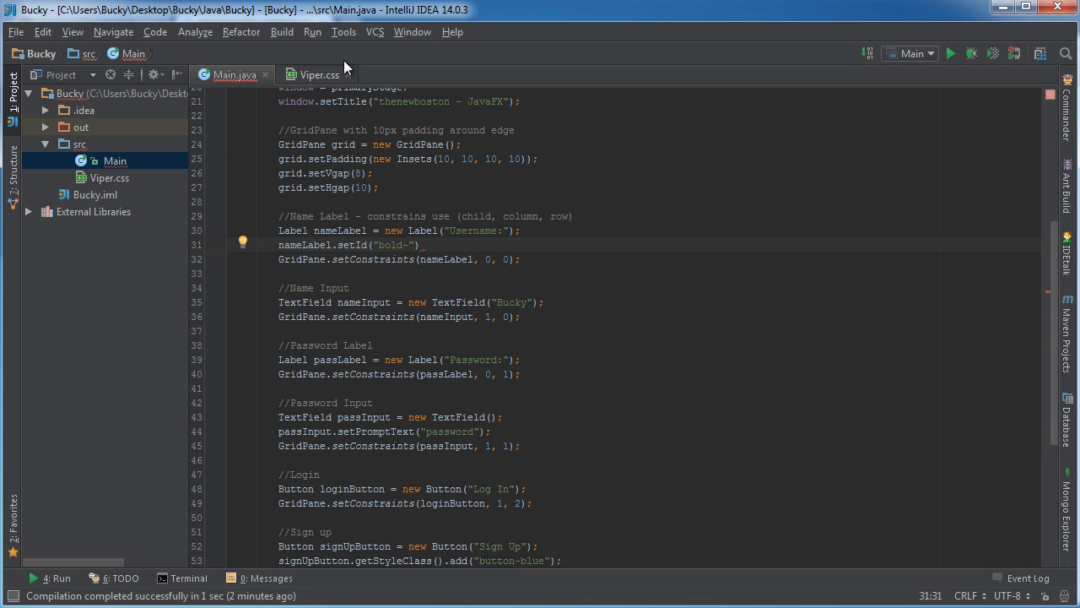
right_click(253, 324)
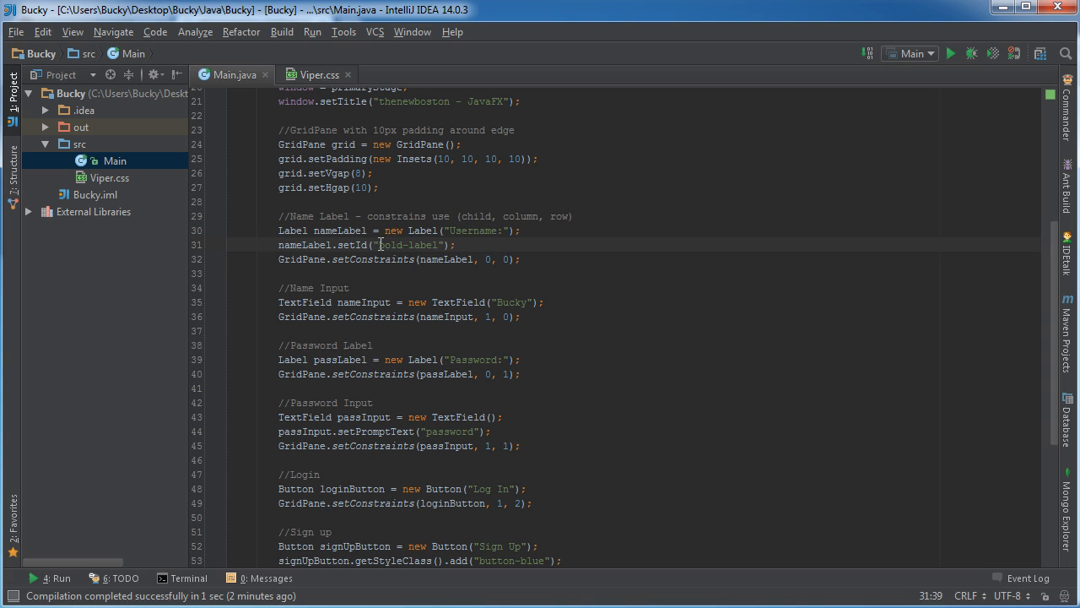
double_click(306, 244)
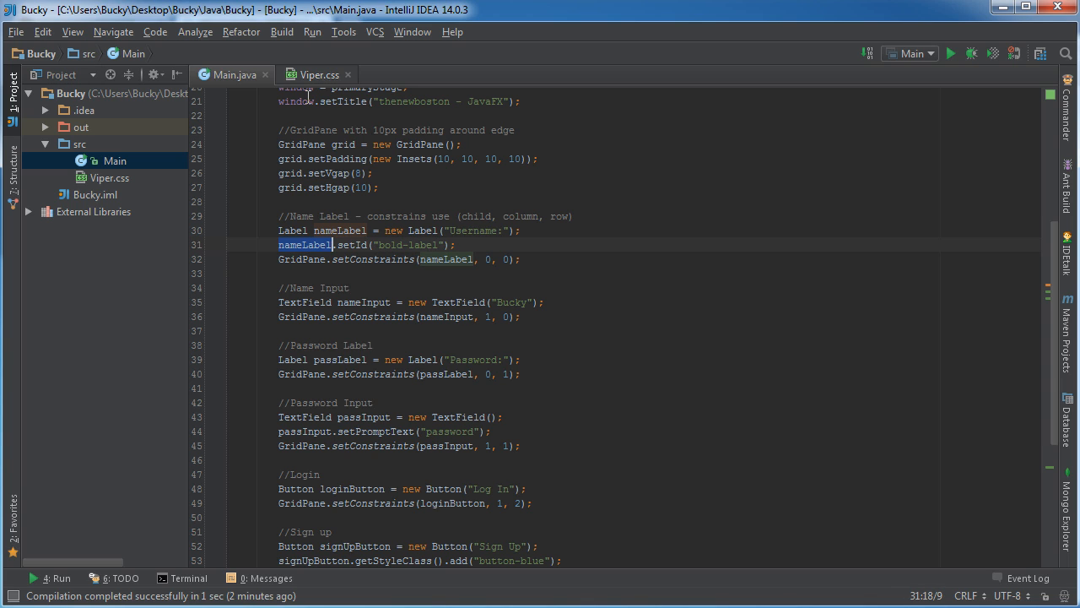
click(318, 74)
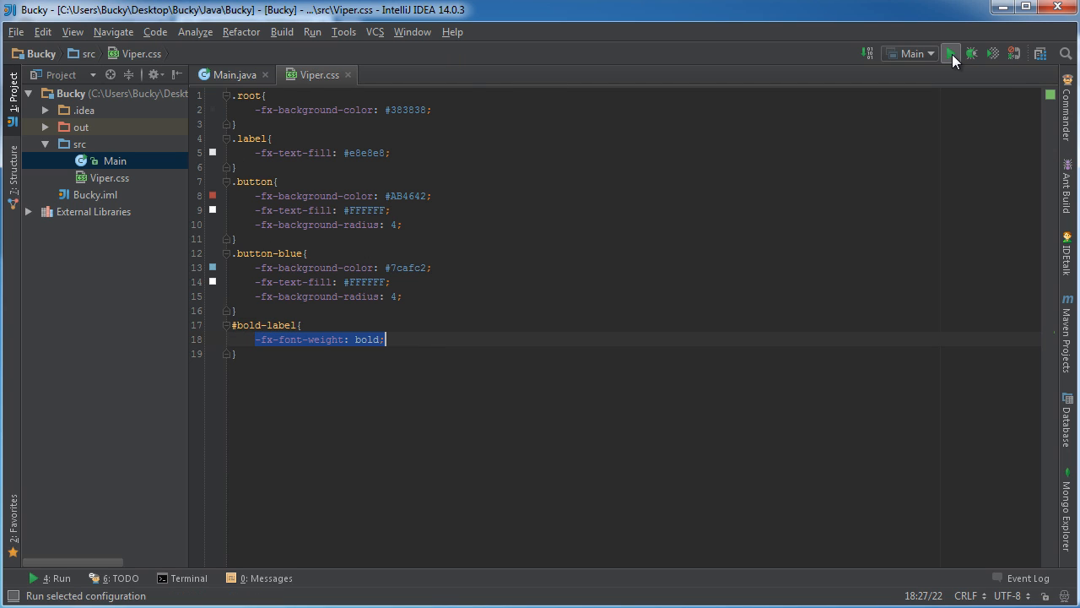
- Launch Main to show the login window with a bold Username label and blue Sign Up button
click(950, 53)
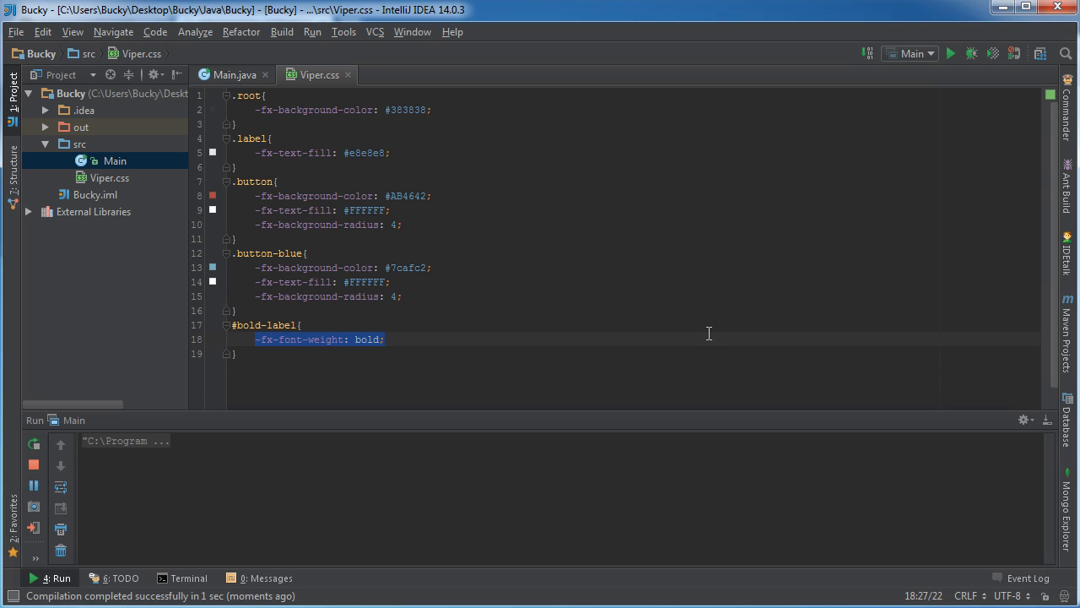
click(950, 52)
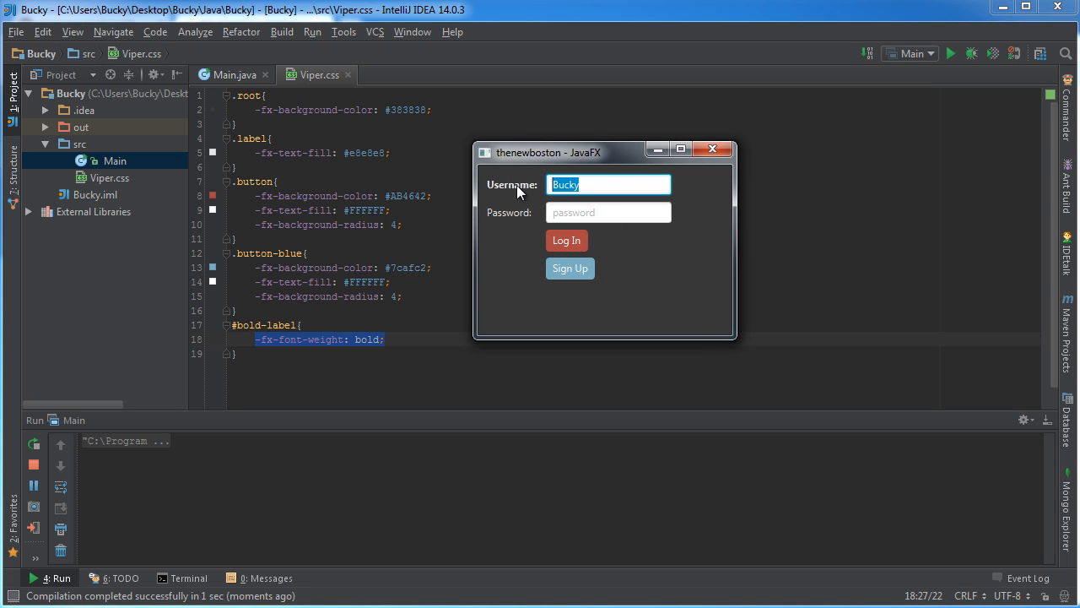
mouse_move(535, 221)
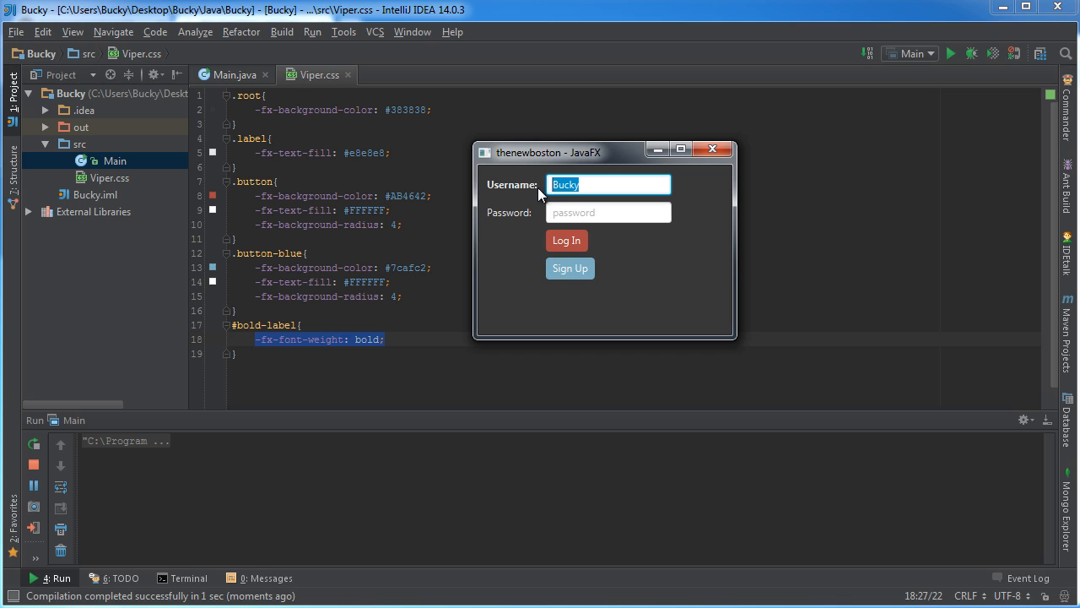
mouse_move(517, 195)
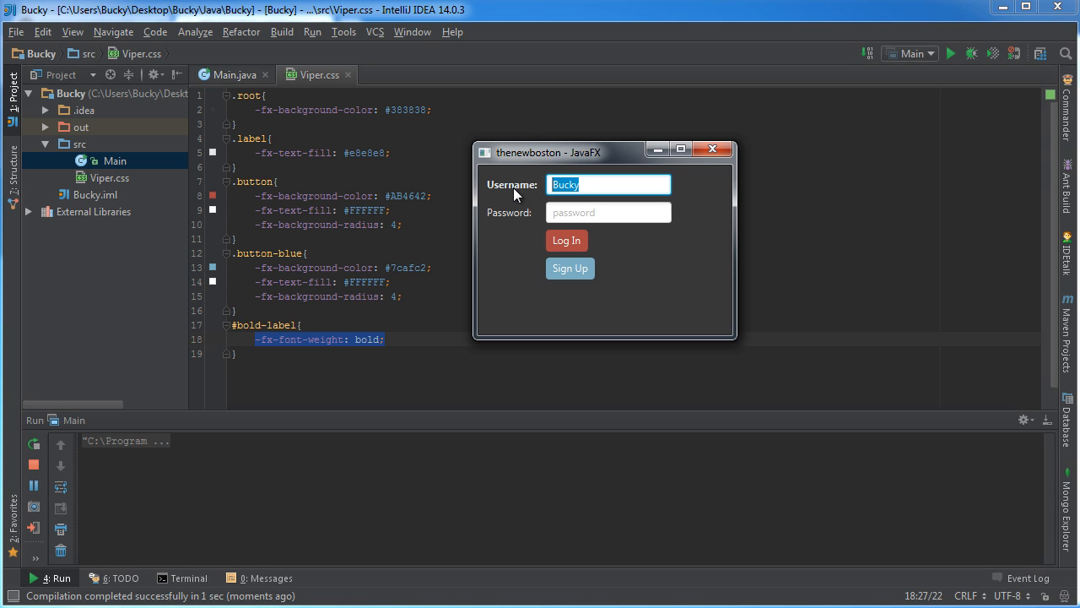
mouse_move(525, 193)
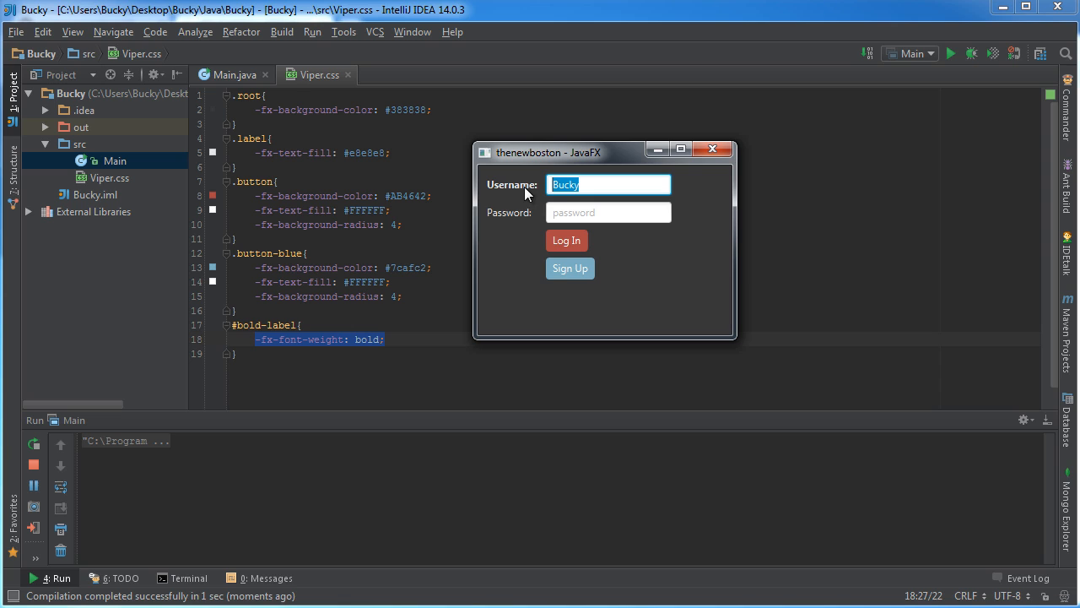
mouse_move(539, 213)
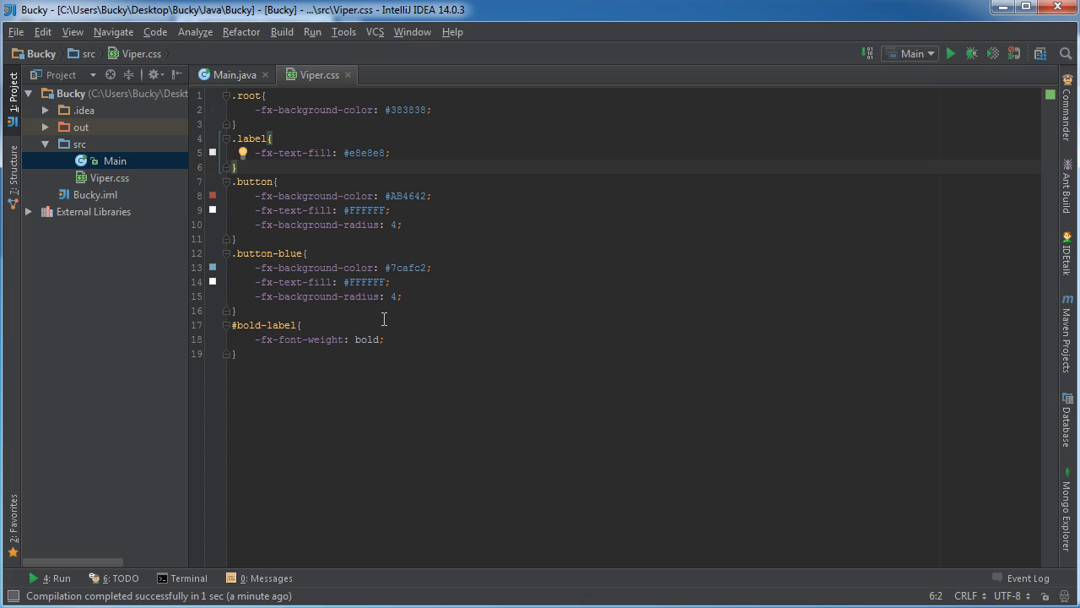
mouse_move(385, 313)
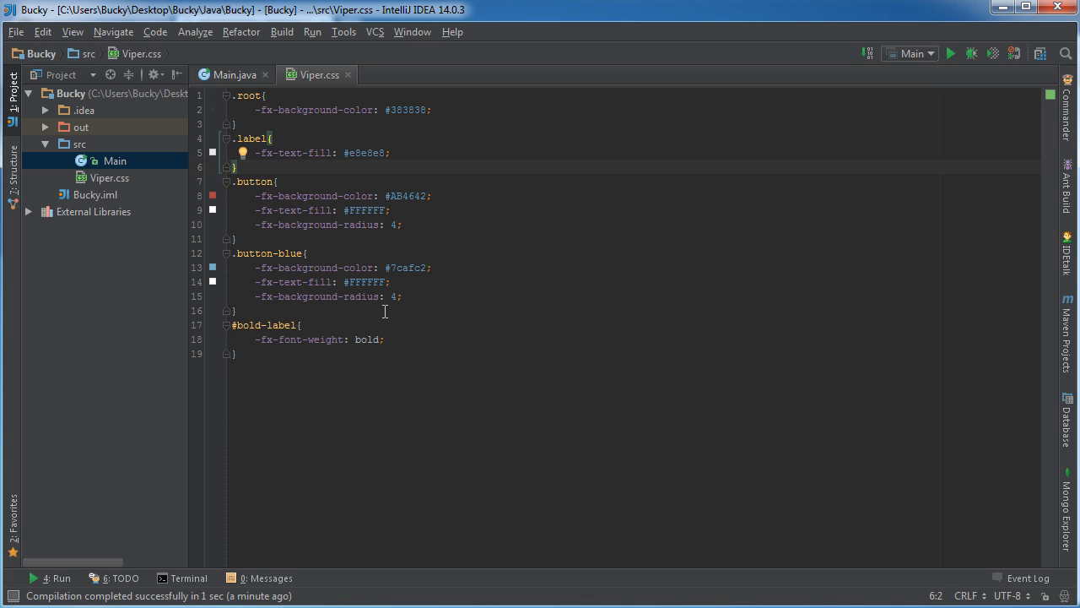